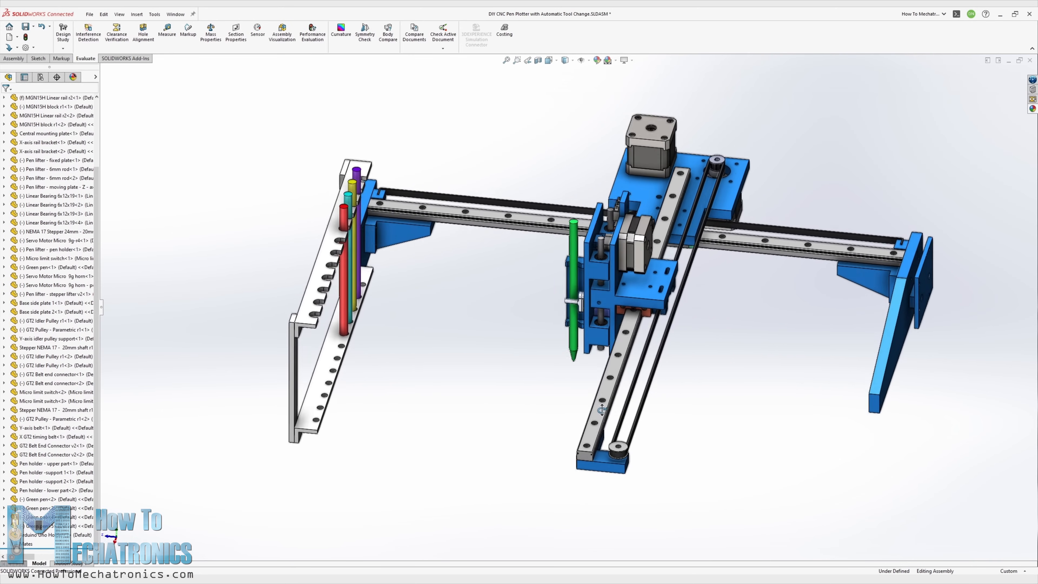
- Orbit the plotter model to inspect the pen rack, carriage bearing block, pen lifter and limit switch
drag(599, 408, 556, 425)
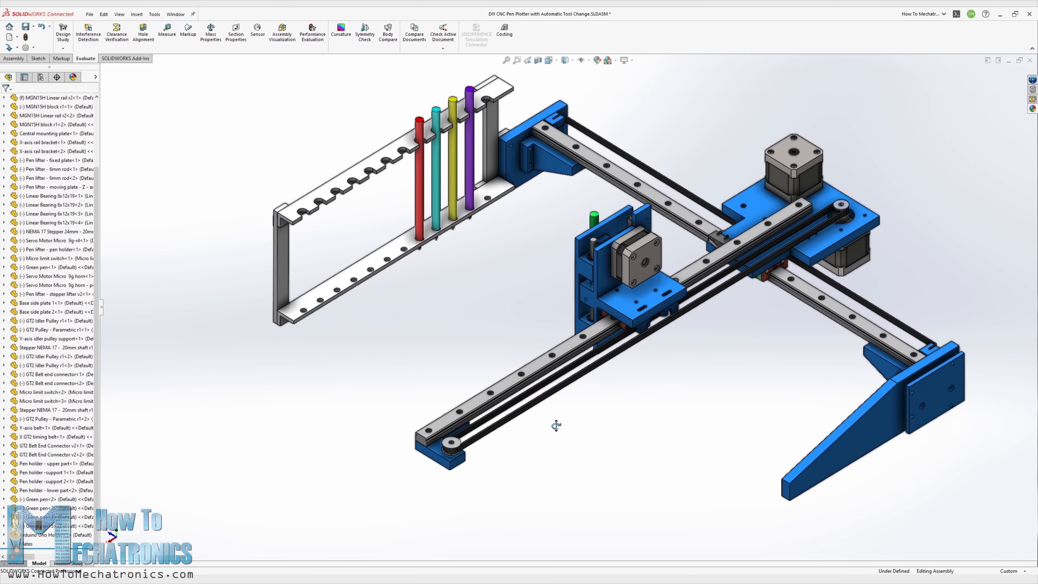
drag(556, 426, 521, 411)
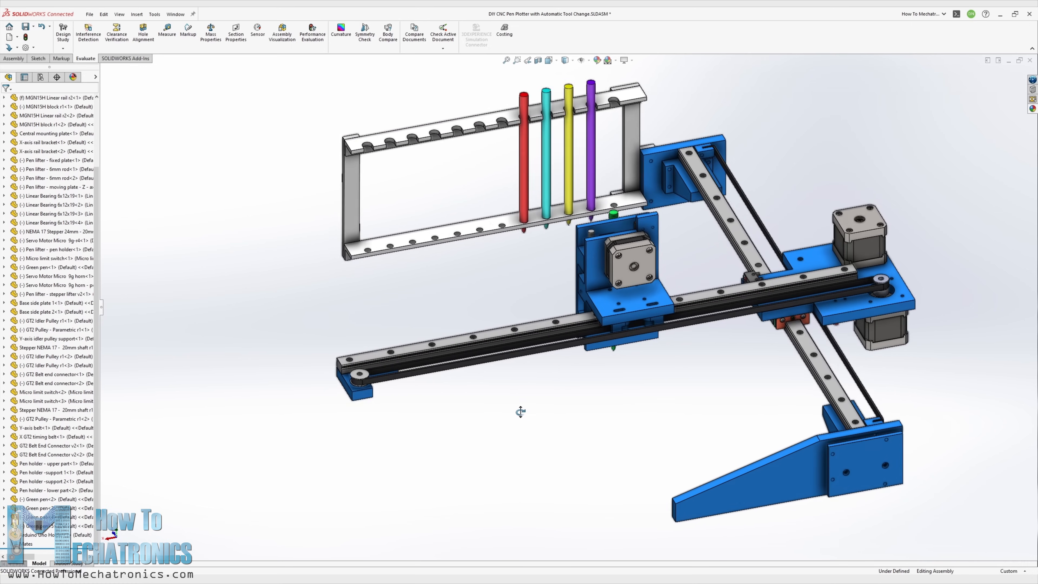
drag(521, 411, 478, 406)
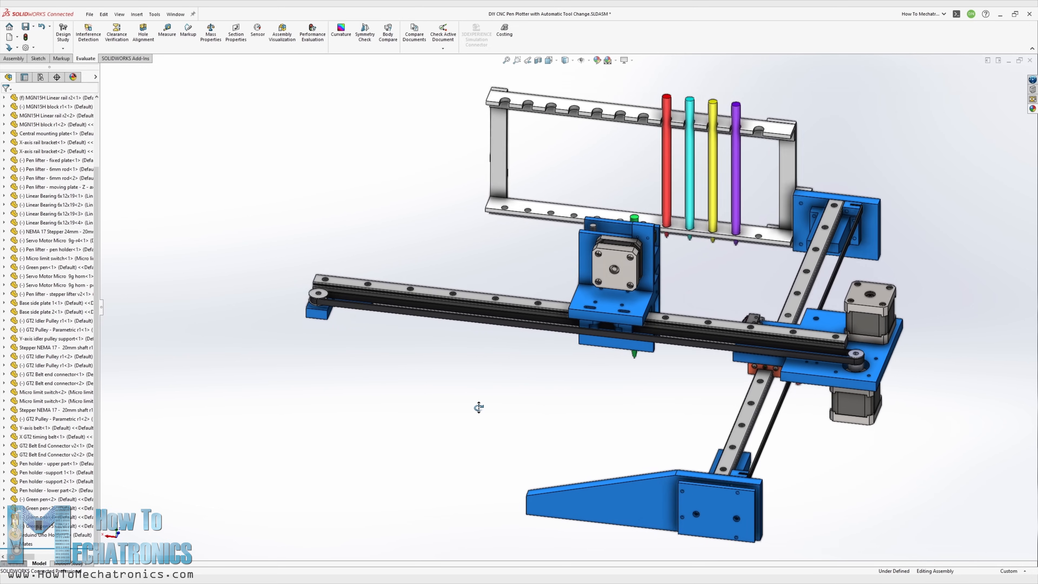
drag(479, 407, 436, 419)
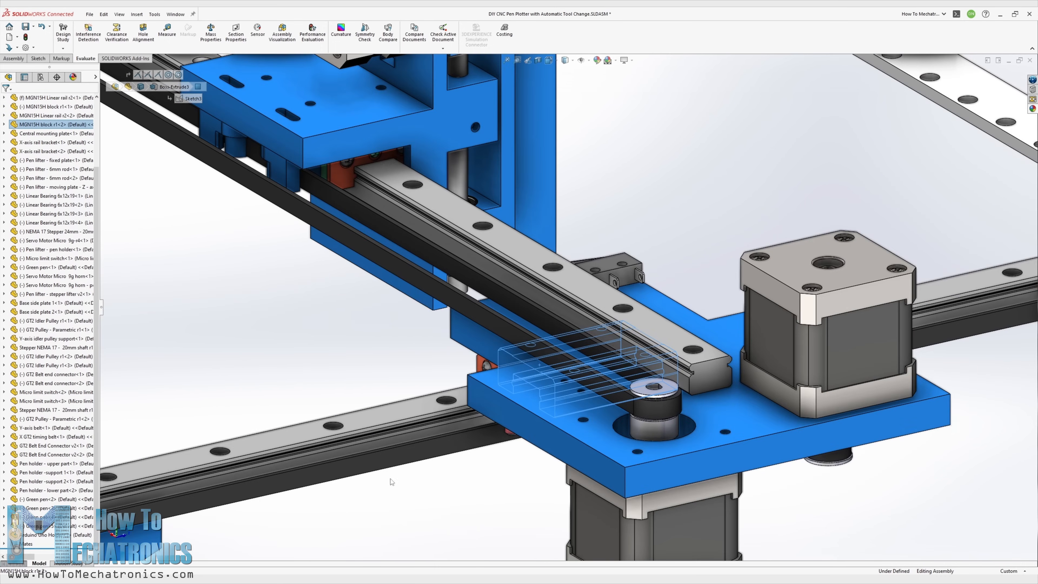
drag(463, 265, 593, 420)
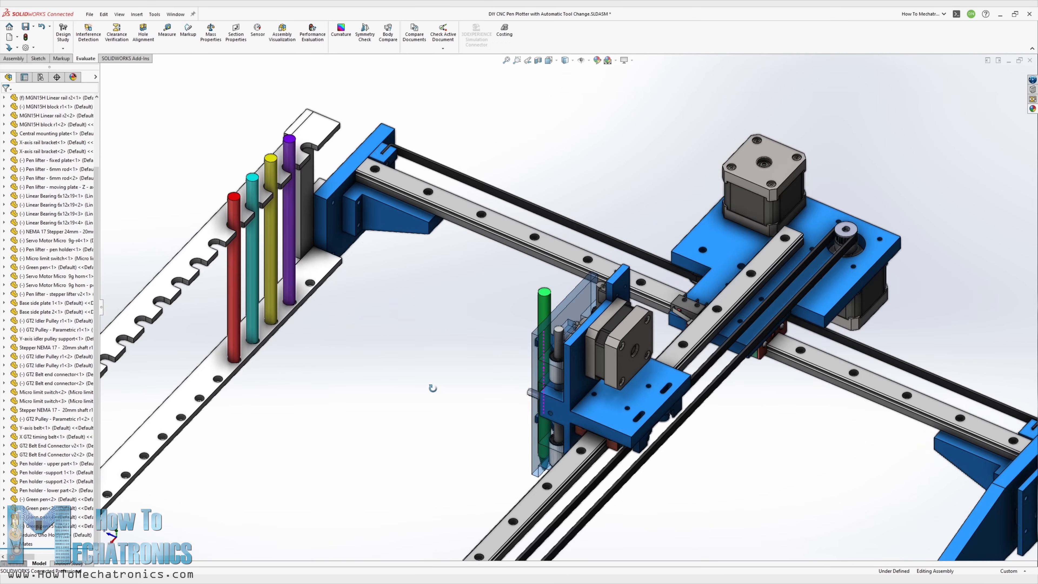
drag(433, 388, 443, 378)
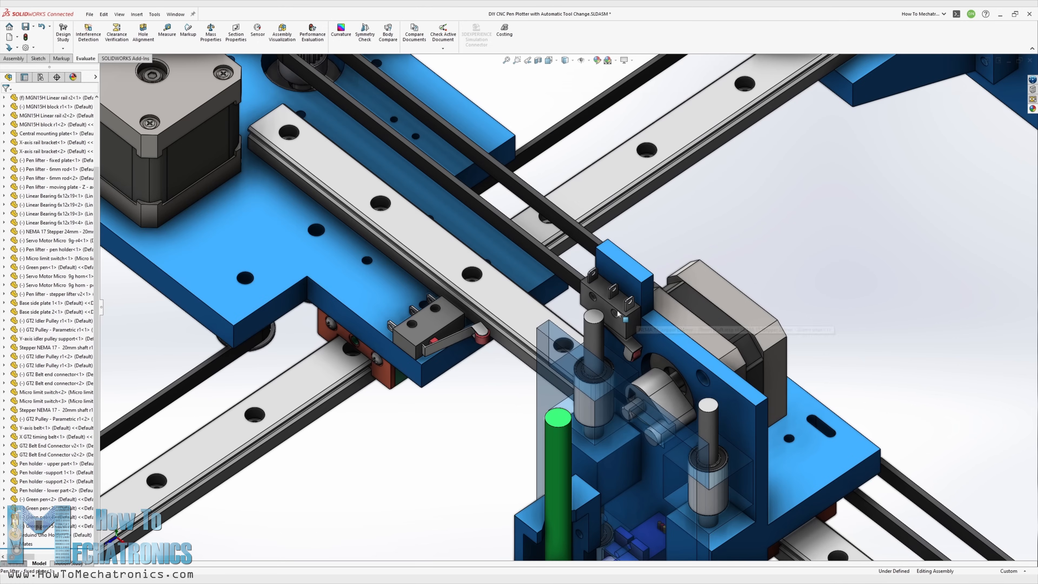
click(44, 258)
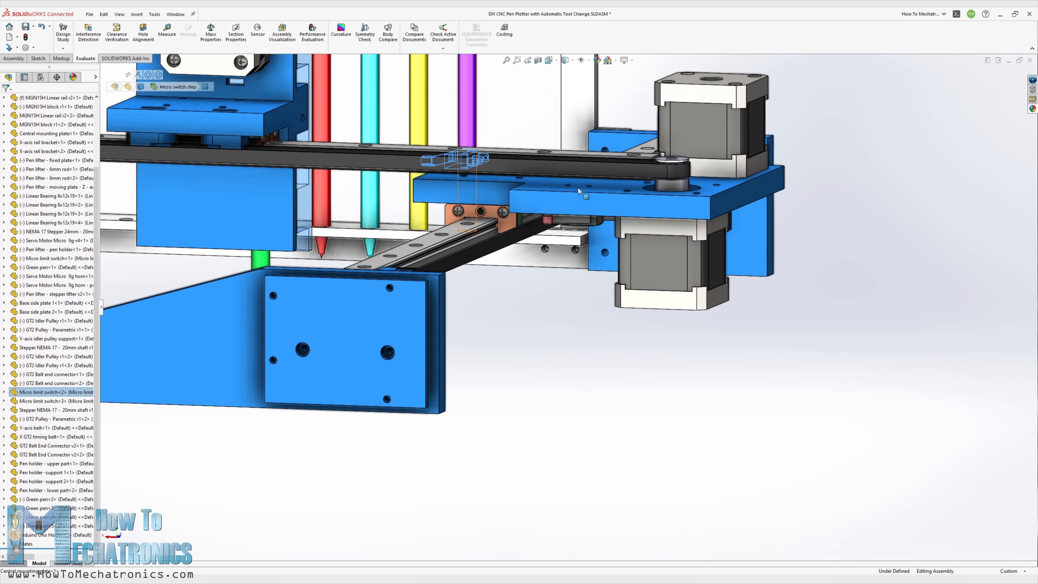
drag(576, 192, 576, 256)
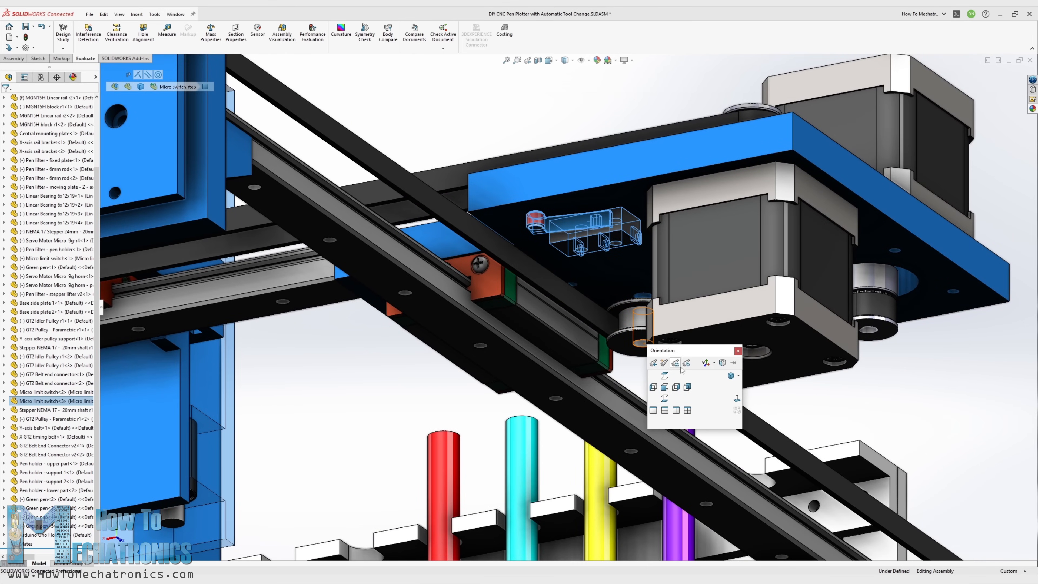
click(675, 362)
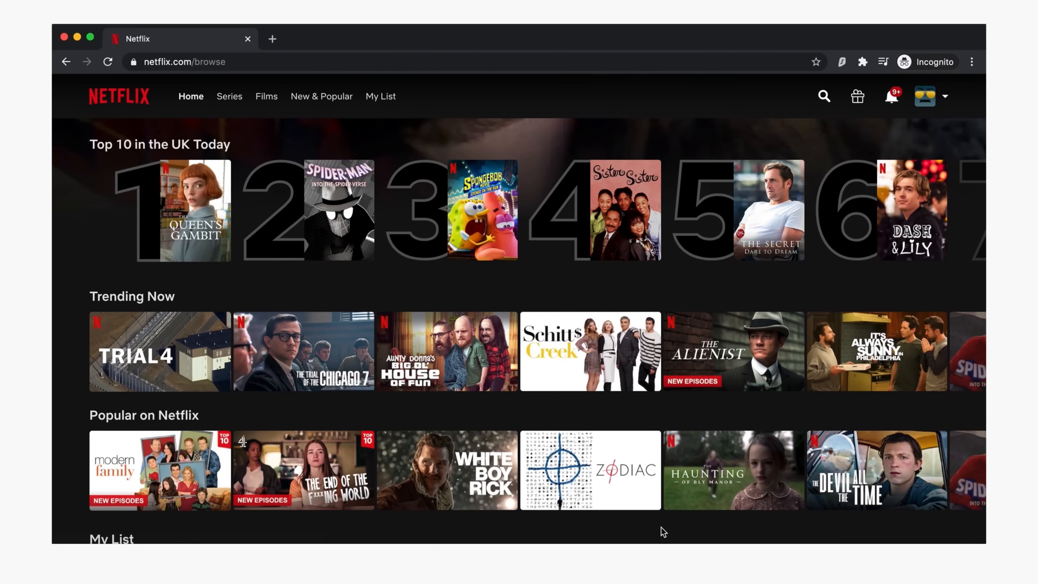
- Search Netflix for 'the walking dead' and connect the Surfshark VPN to United States - New York
text(the walking dead)
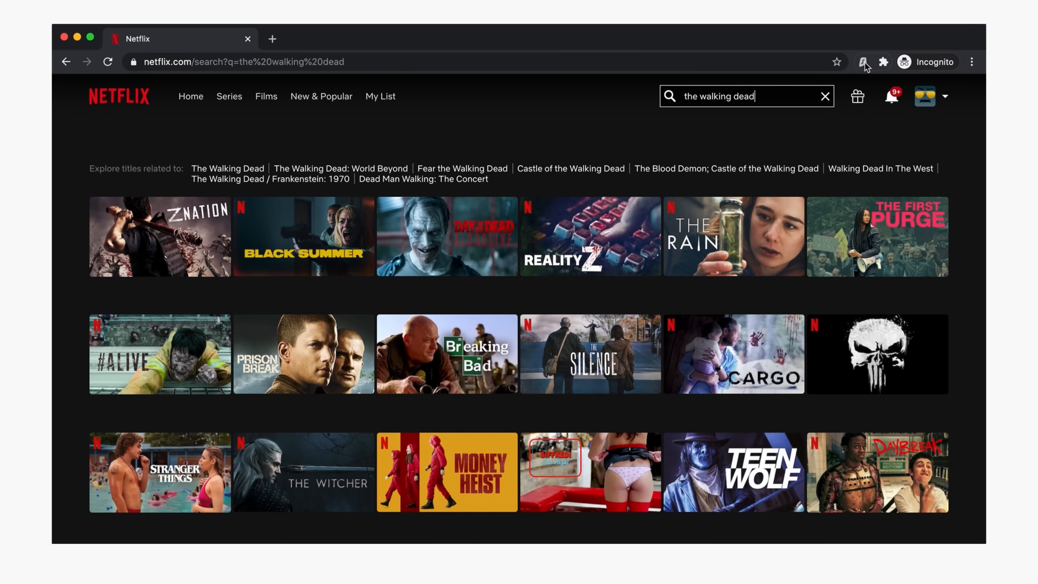
click(863, 62)
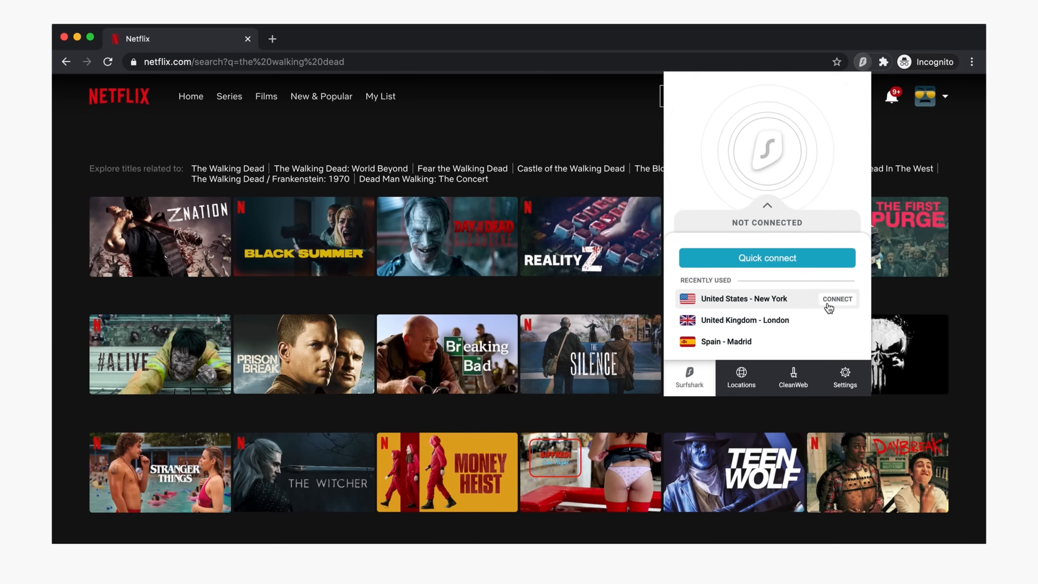
click(838, 299)
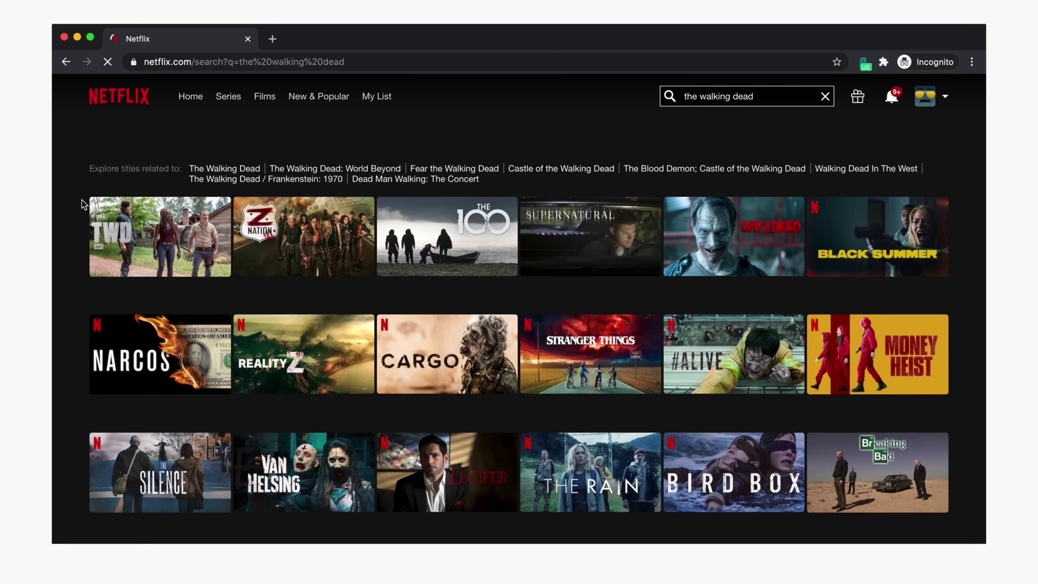
mouse_move(159, 248)
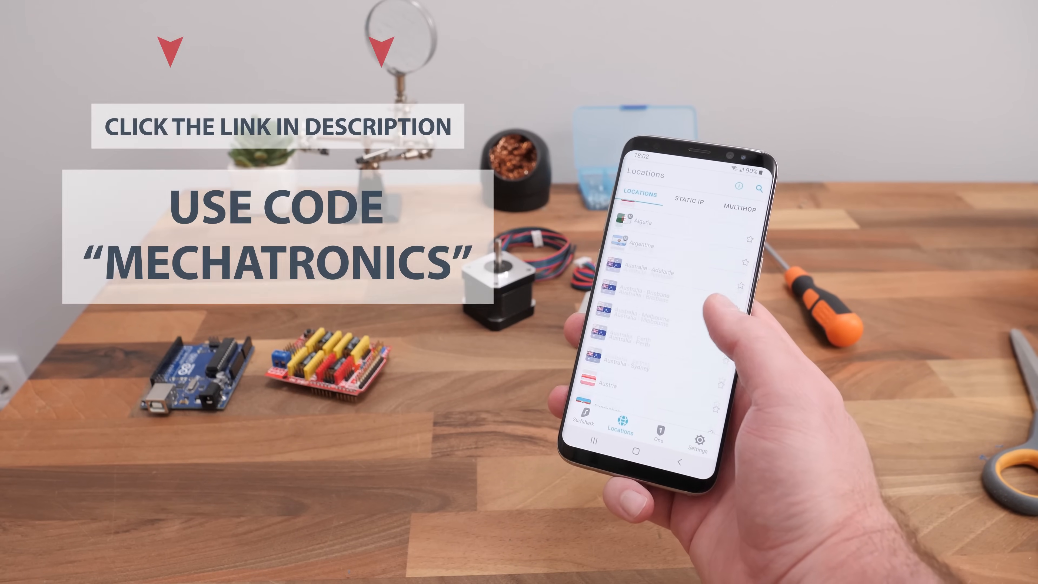
scroll(down, 3)
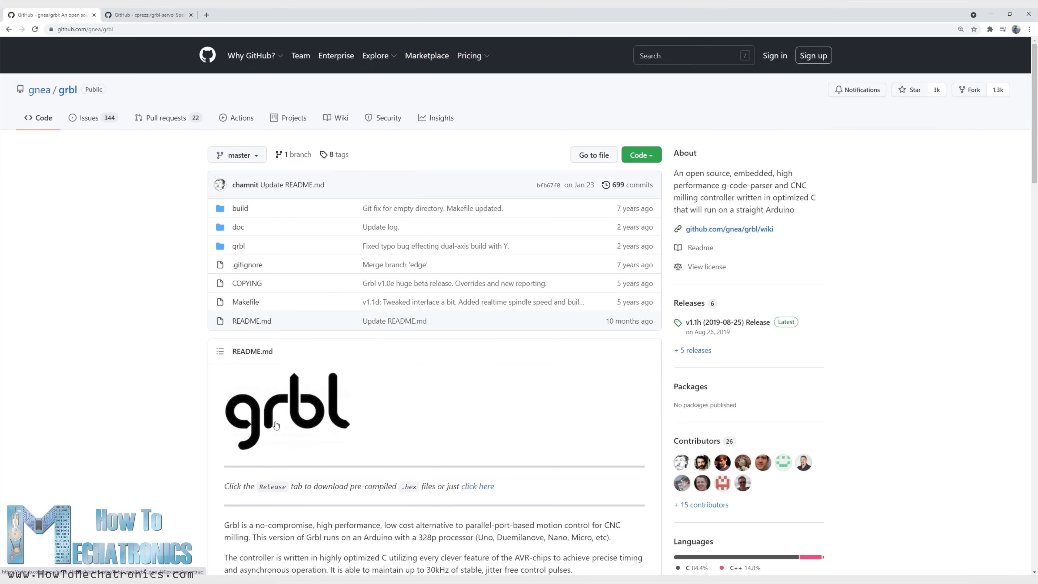
- Review the grbl-servo repository page, highlighting the note about the 61Hz PWM frequency
scroll(down, 3)
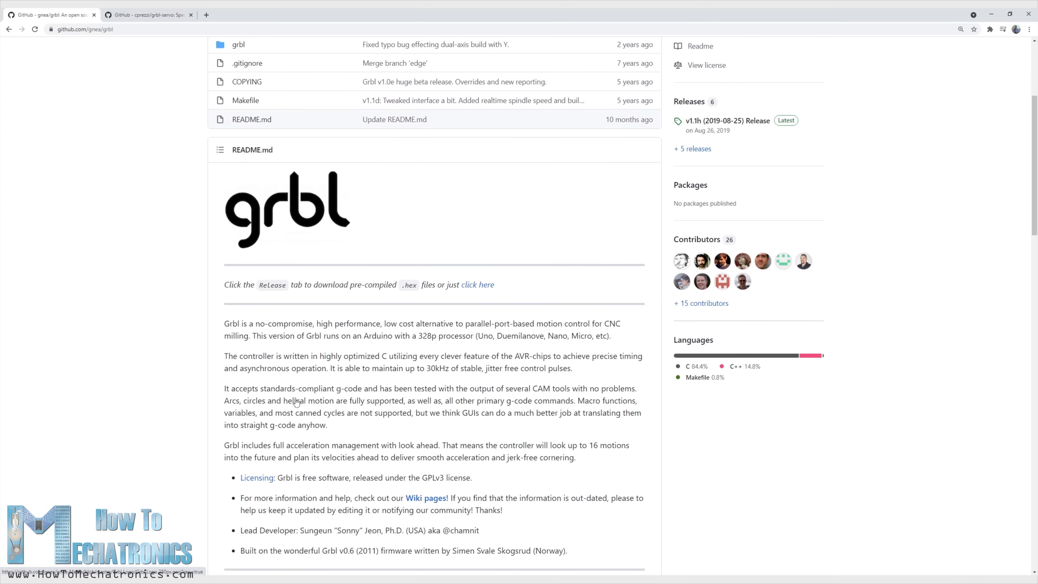
drag(277, 477, 471, 477)
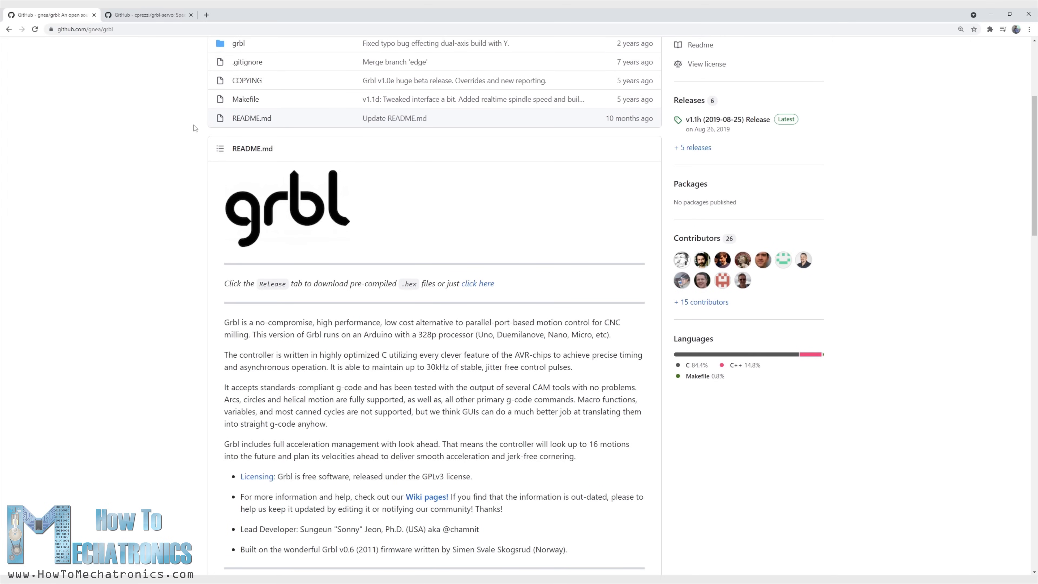
click(149, 15)
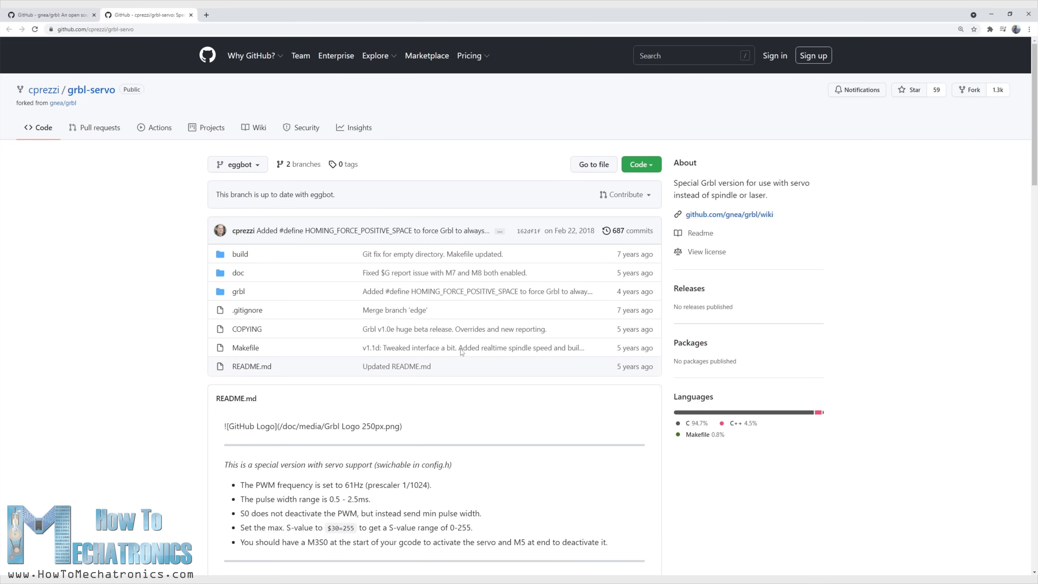
double_click(91, 89)
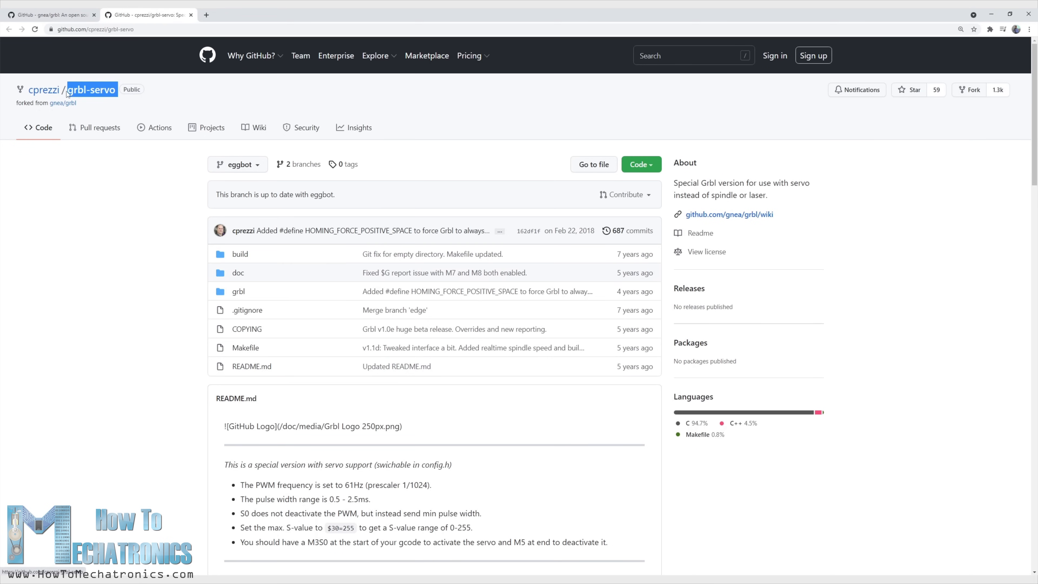
scroll(down, 3)
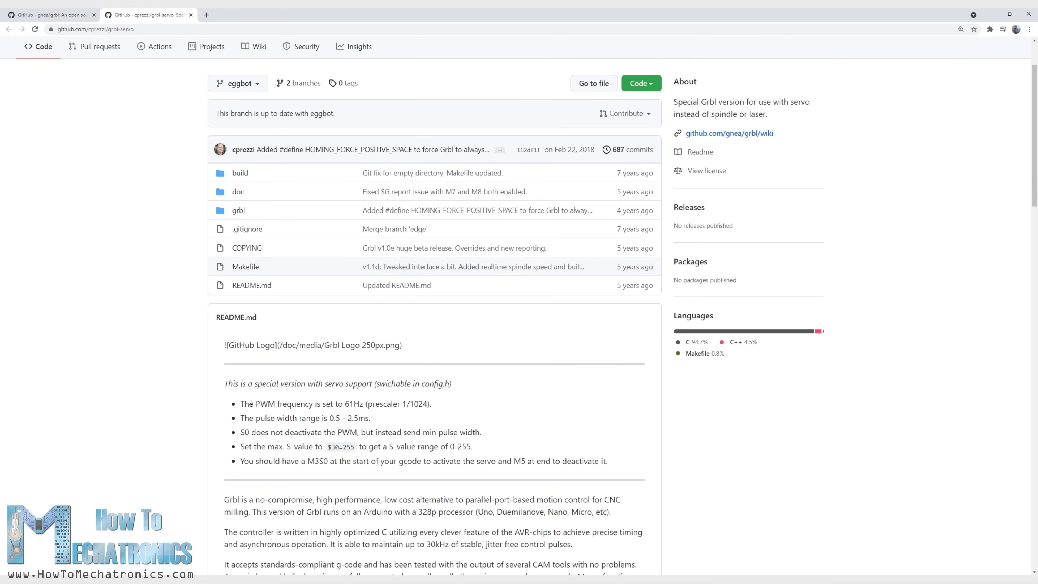
drag(257, 404, 431, 404)
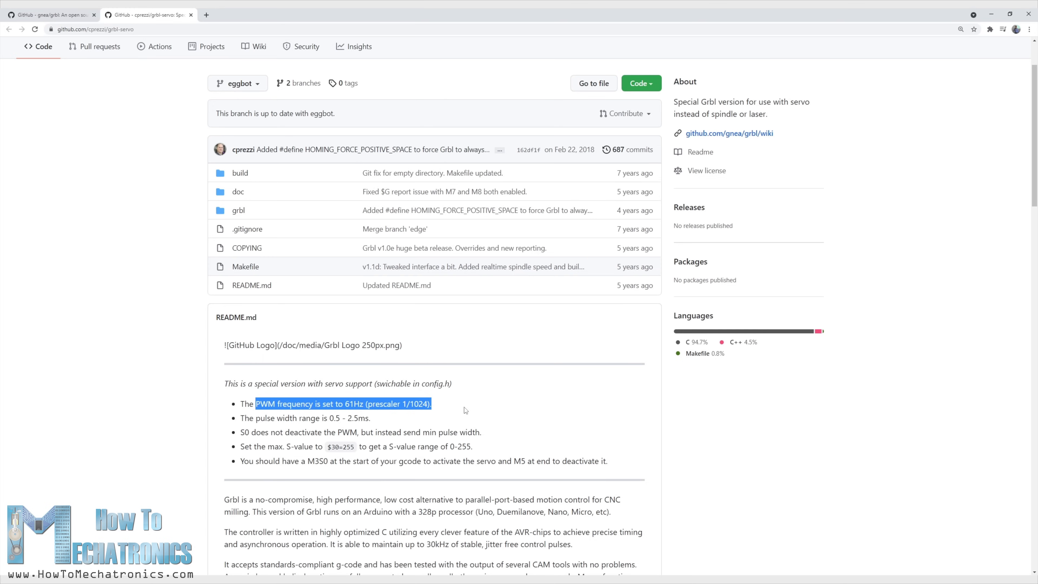
mouse_move(460, 408)
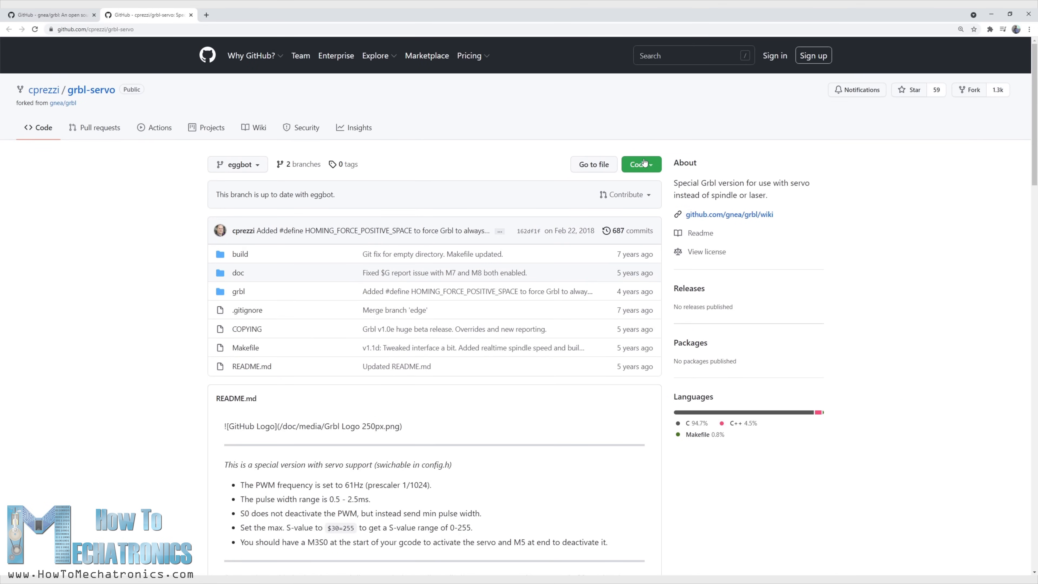
- Download grbl-servo as ZIP, paste the grbl folder into Arduino\libraries and open config.h for editing
click(641, 165)
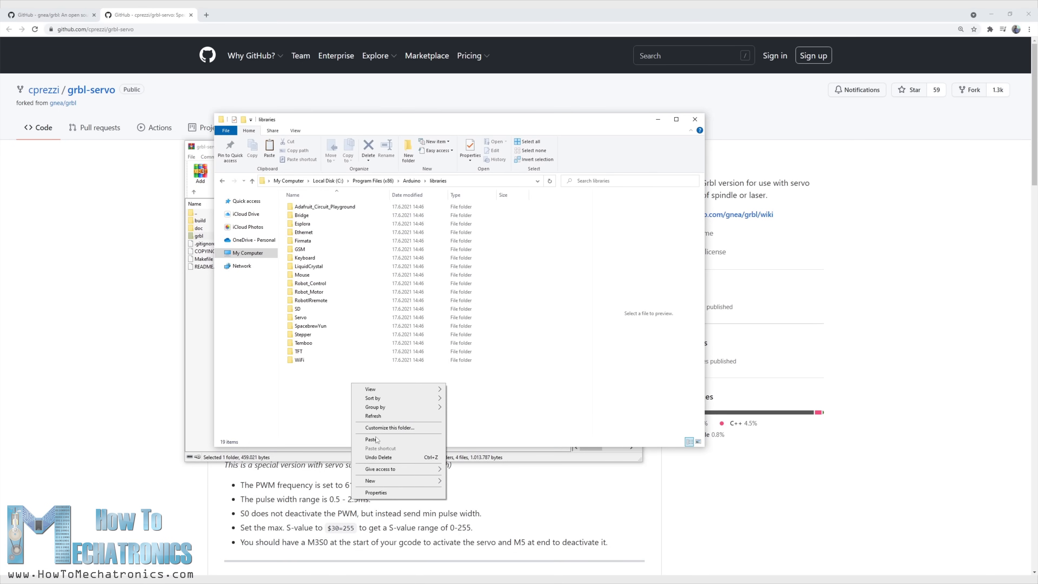
click(370, 439)
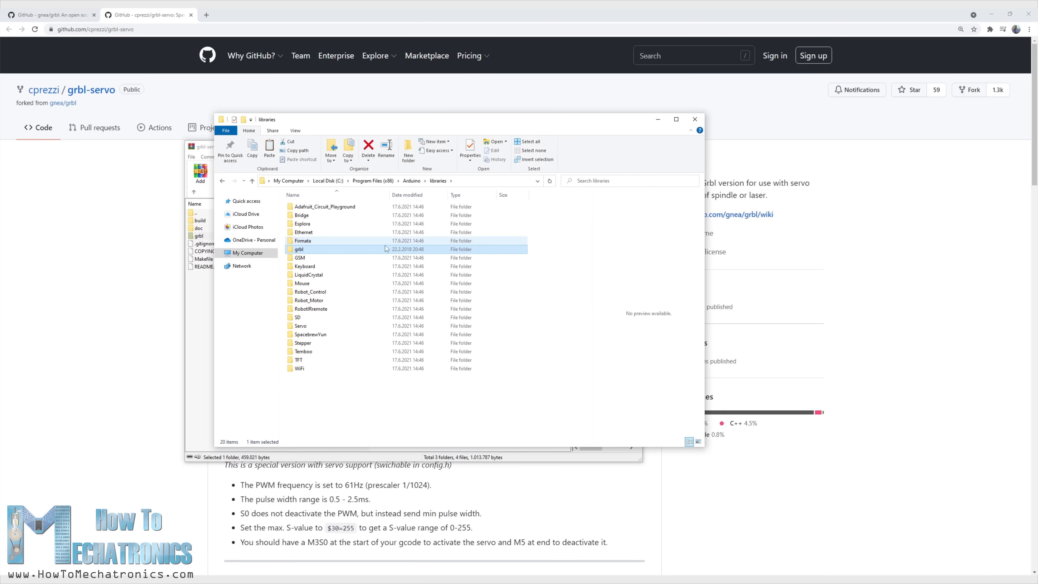
right_click(302, 215)
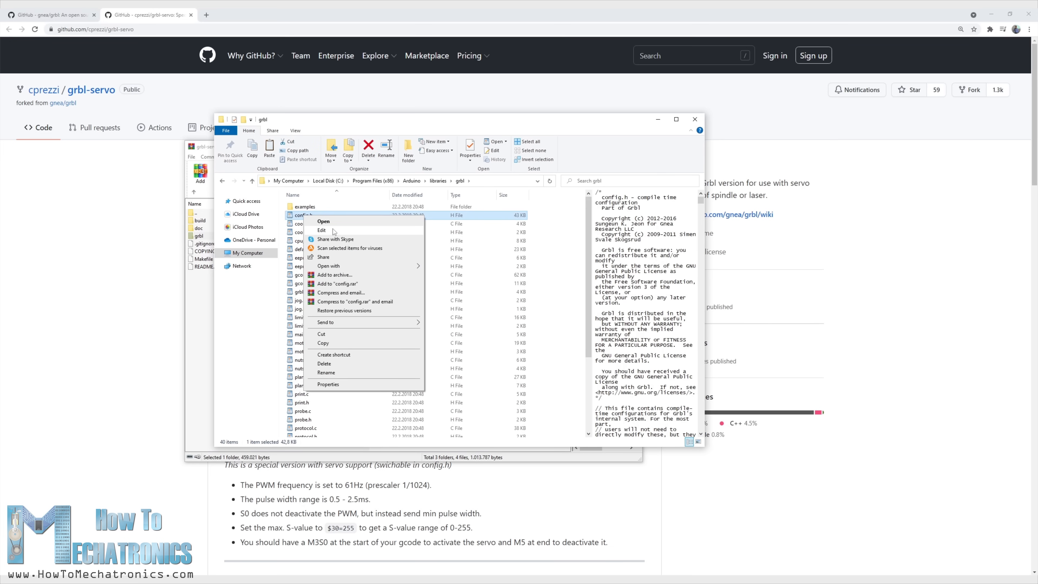
click(321, 230)
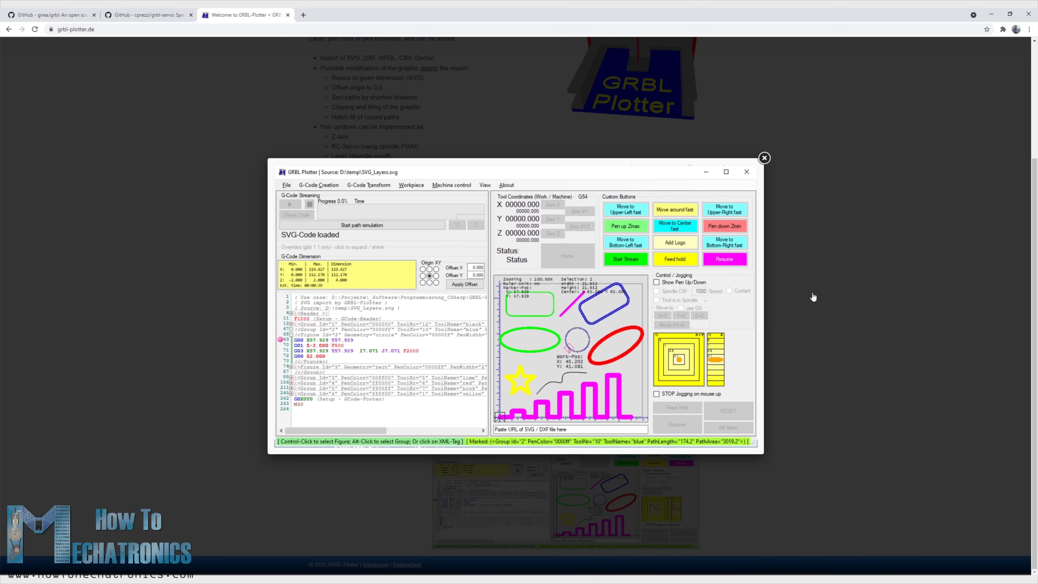
- Follow the github.com/svenhb/GRBL-Plotter link to the v1.6.3.0 release and scroll to its Assets
click(764, 158)
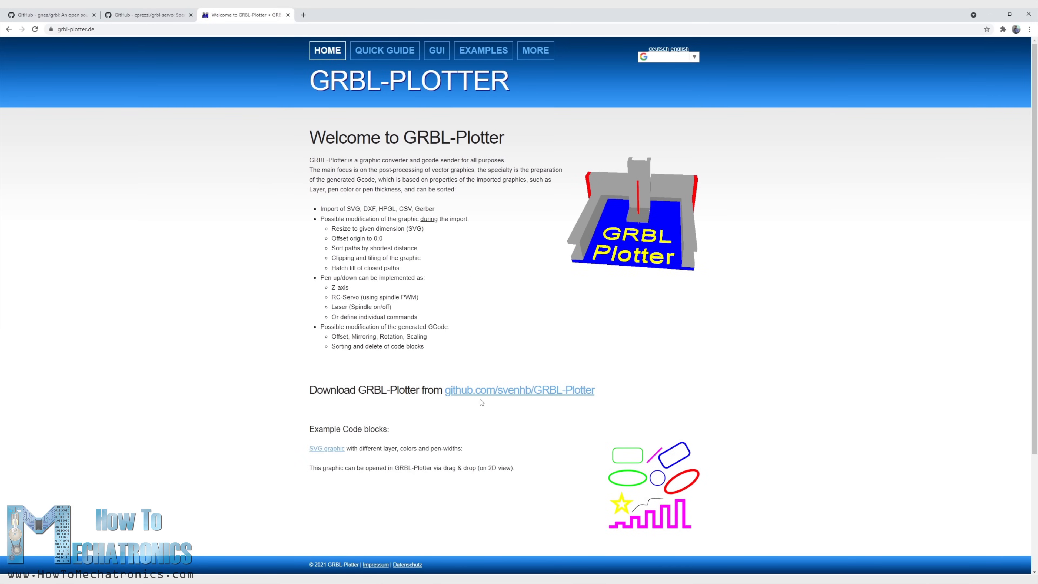
click(519, 391)
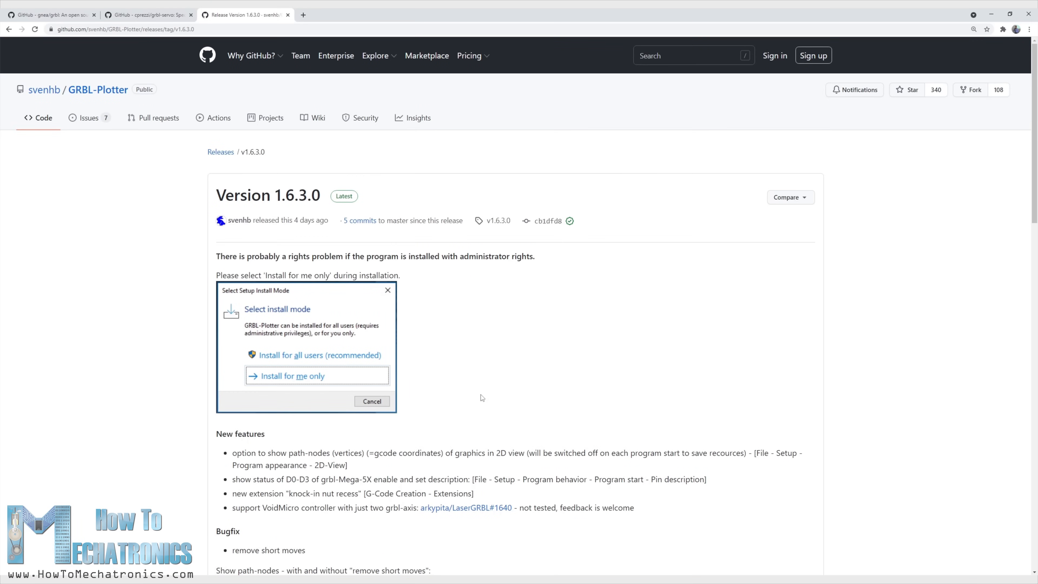
scroll(down, 3)
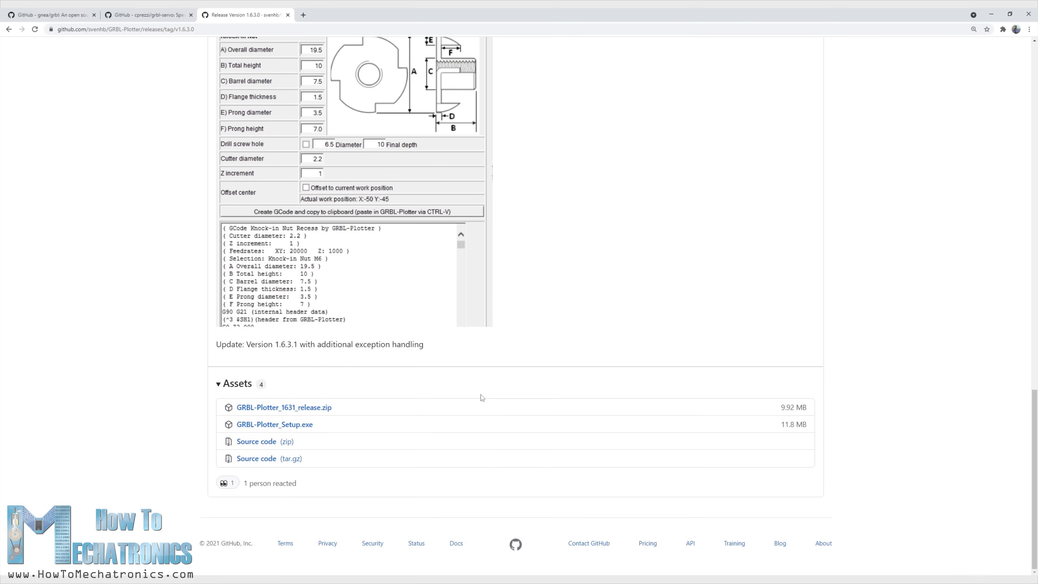
mouse_move(313, 428)
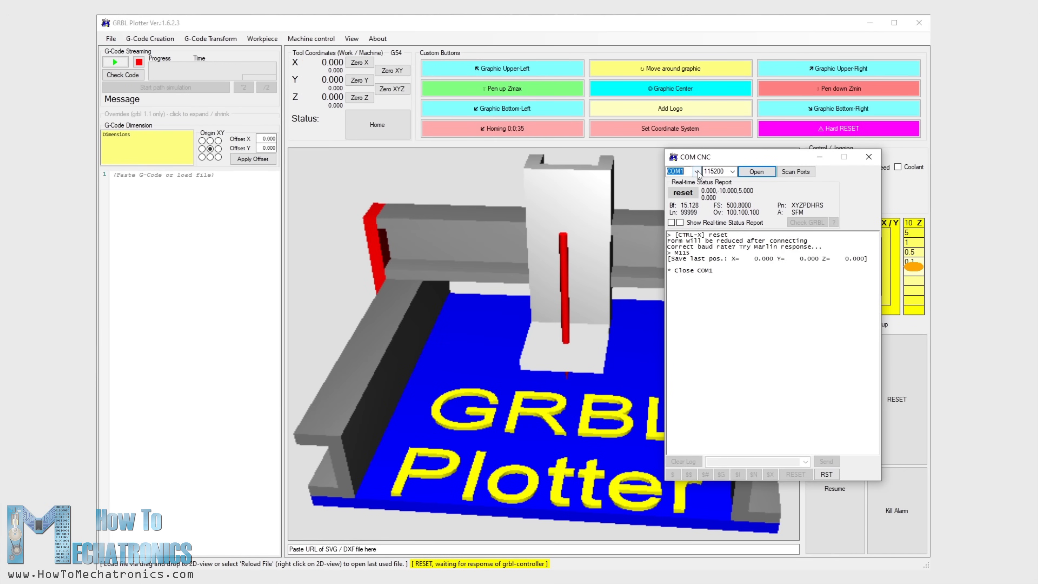
- Select COM3 in the COM CNC window and open the connection to the grbl controller
click(697, 171)
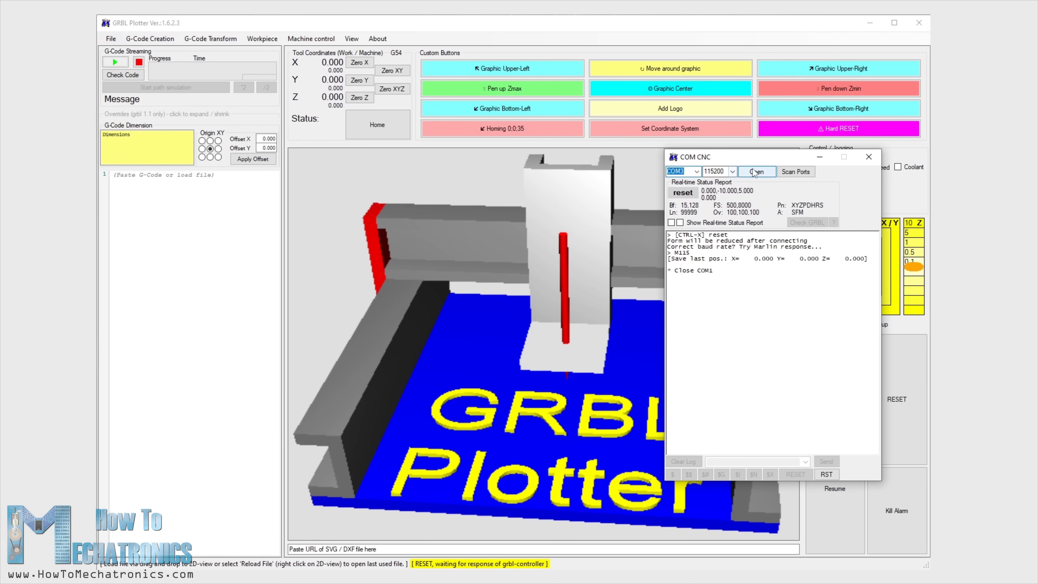
click(757, 172)
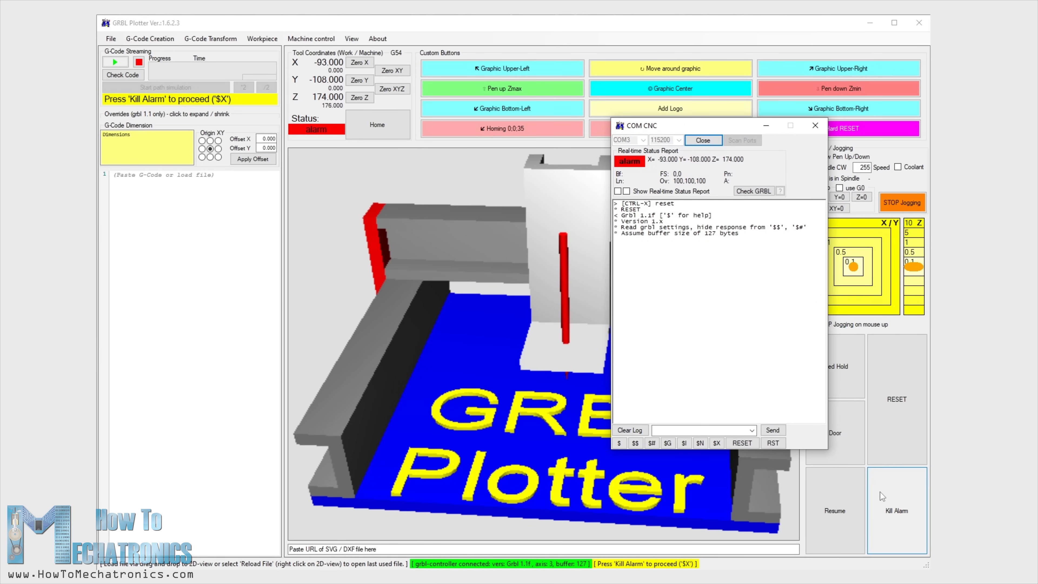
- Kill the alarm to unlock the machine, then bring up the Setup window from the File menu
click(897, 511)
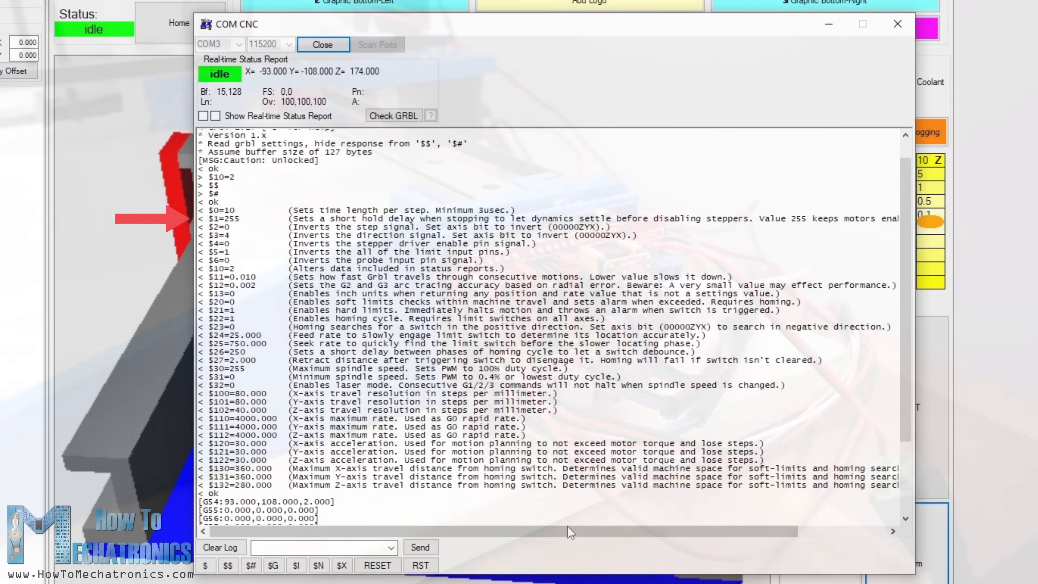
click(323, 44)
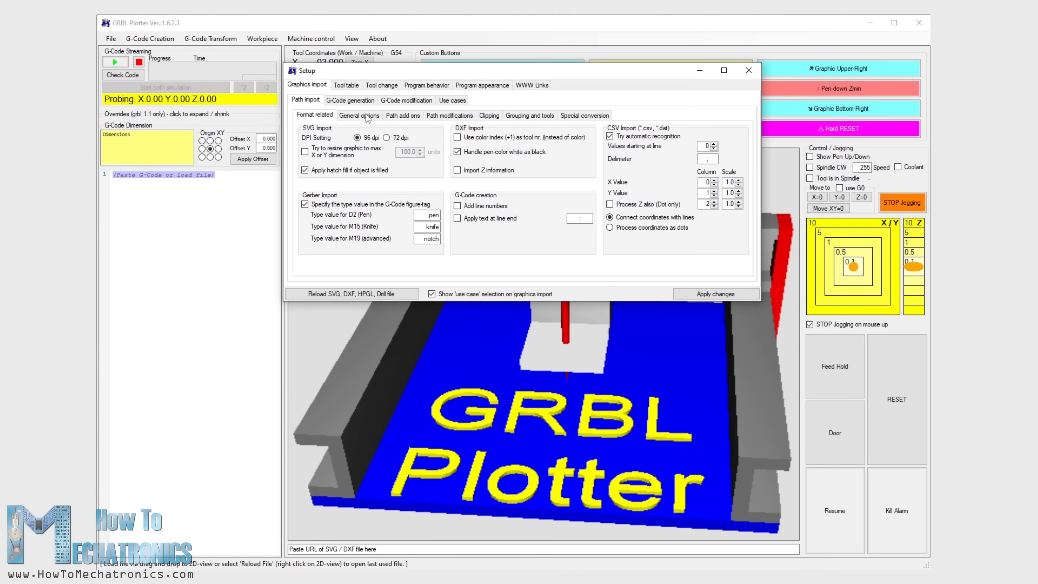
- Step through the Path import sub-tabs, ending on the G-Code generation settings with Z-axis pen up/down
click(450, 115)
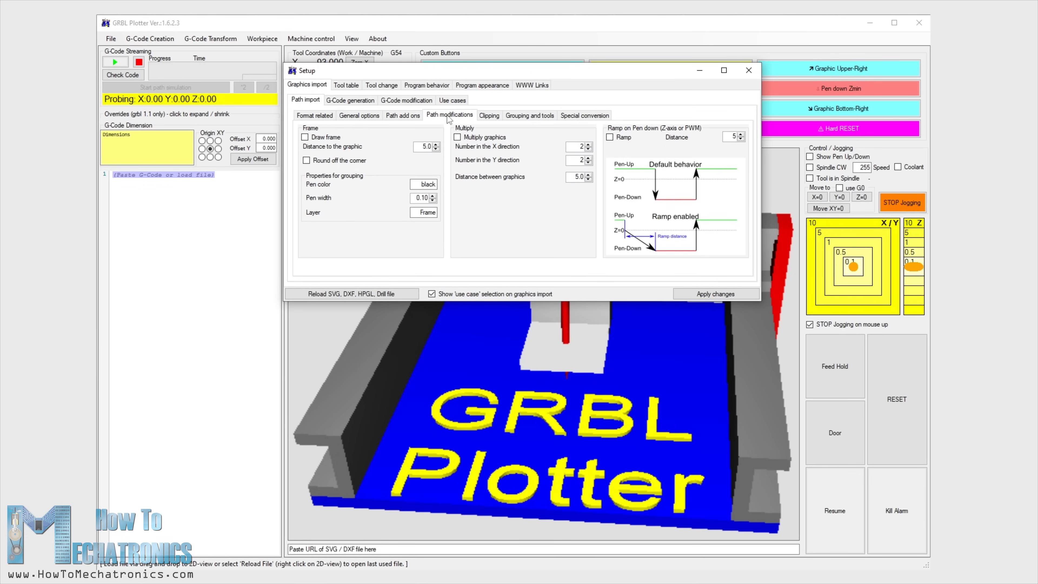
click(530, 115)
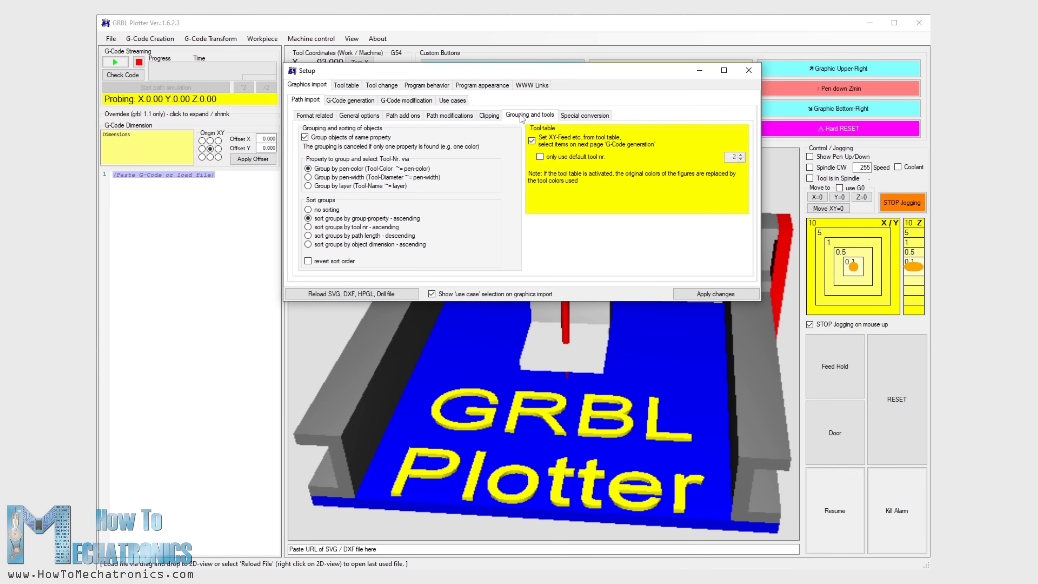
click(585, 114)
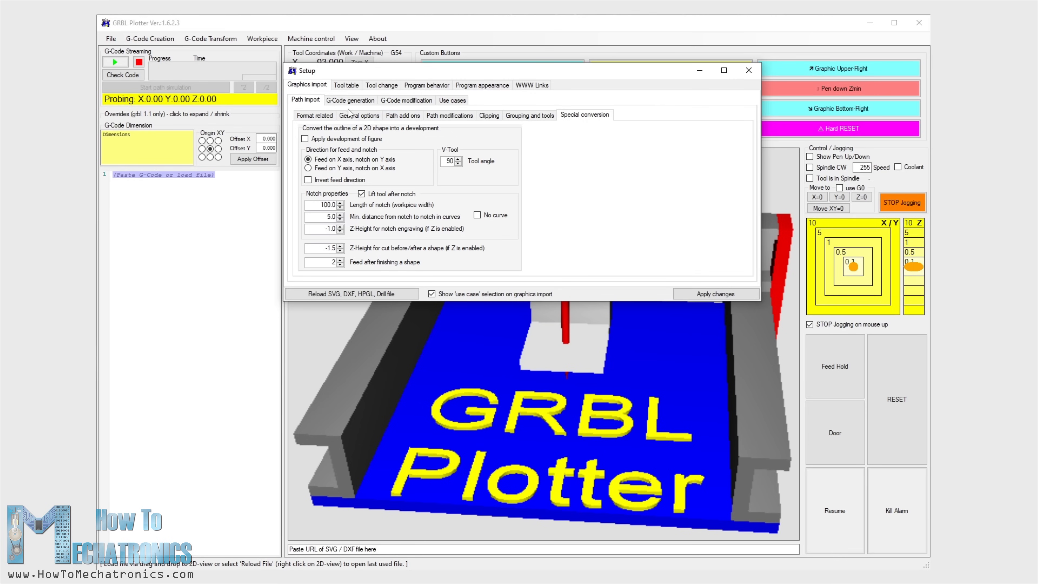
click(351, 100)
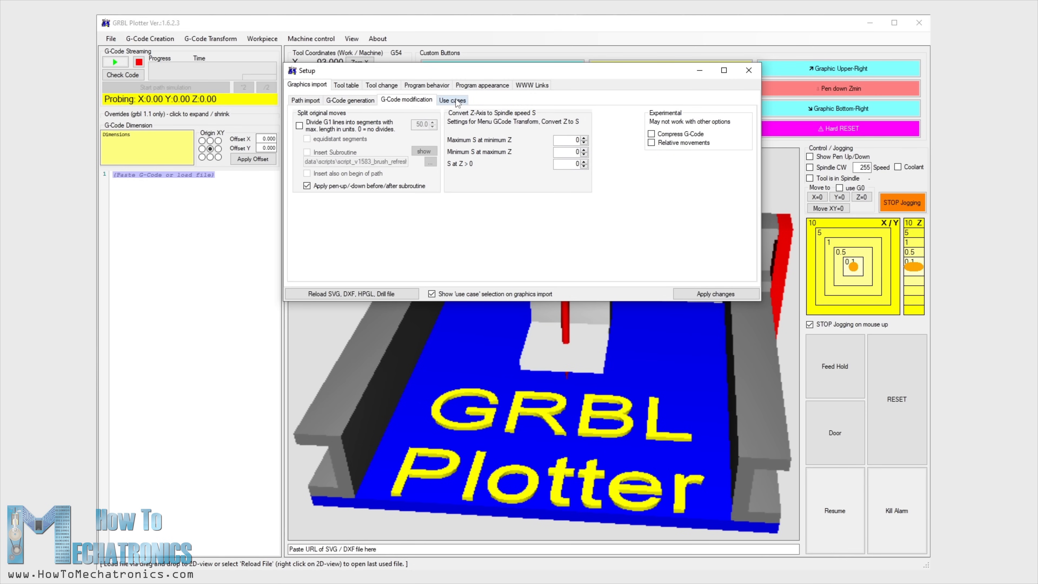
click(350, 100)
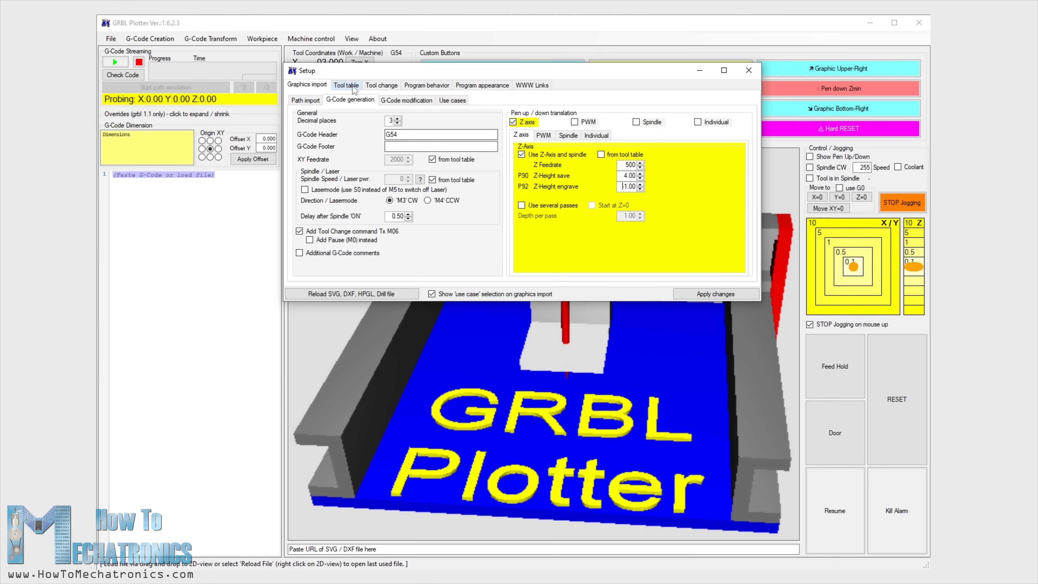
- Show the 12_Colors tool table and inspect the apricot and light blue pen rows, including the Z Deep value
click(346, 85)
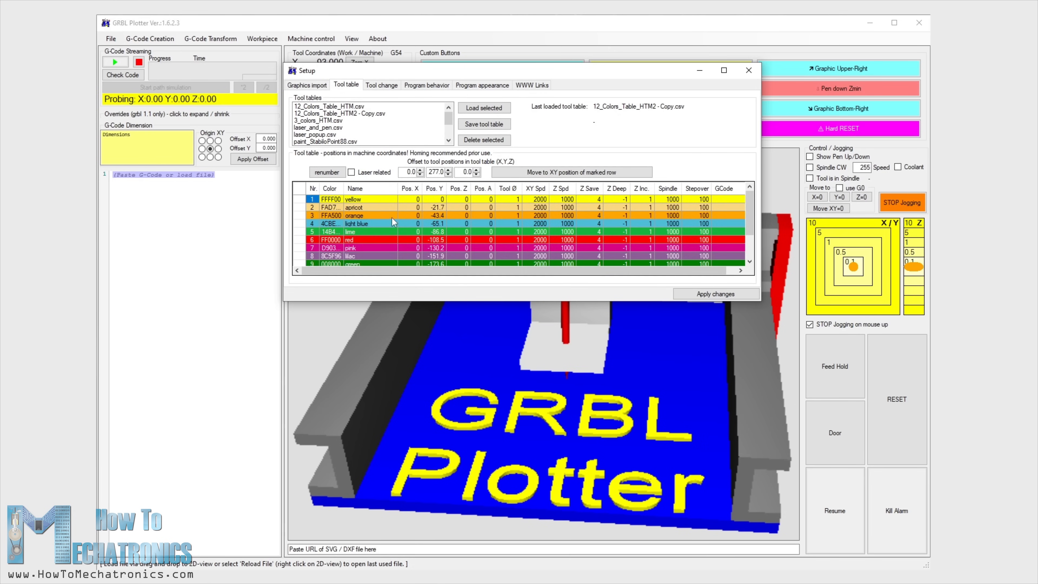
click(359, 208)
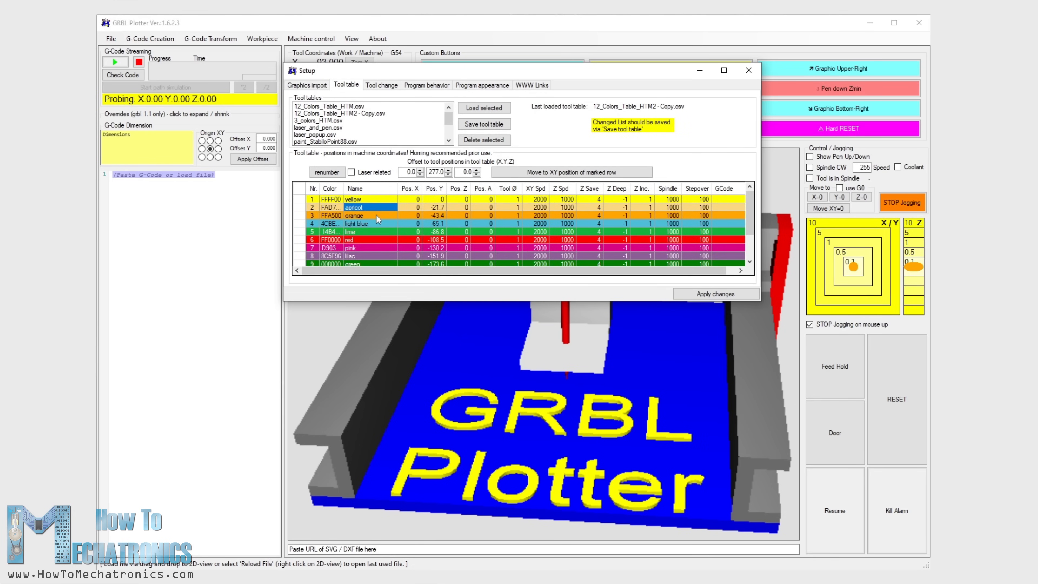
click(371, 224)
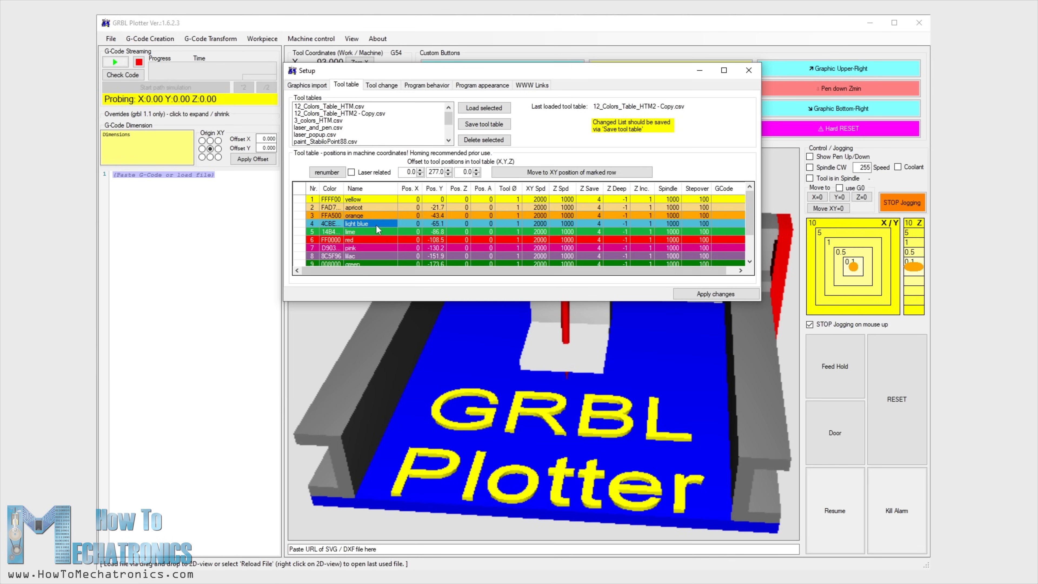
click(365, 232)
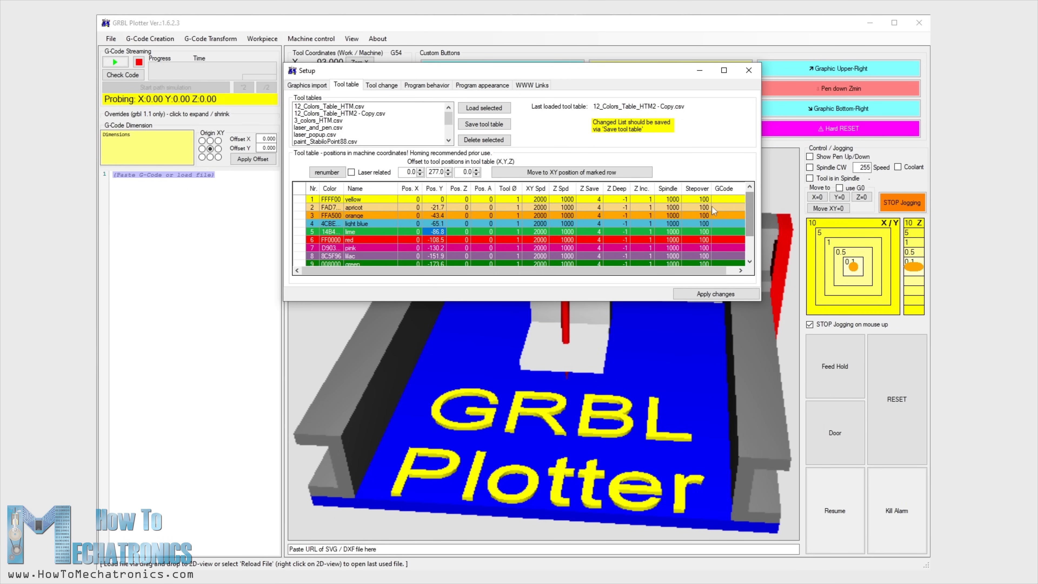
click(536, 199)
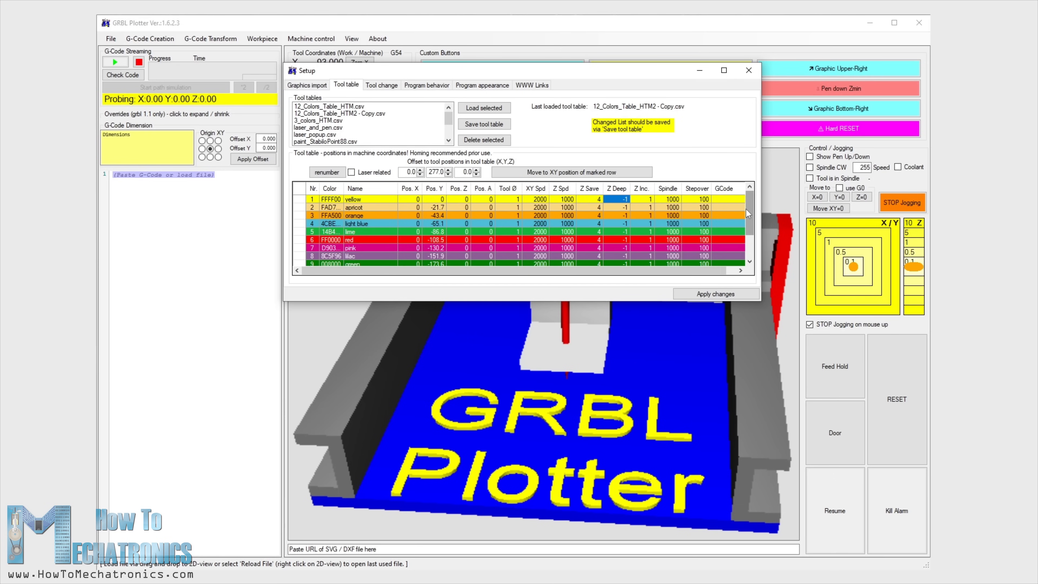
- Switch Setup to the Tool change settings with the pen select and remove scripts assigned
click(382, 85)
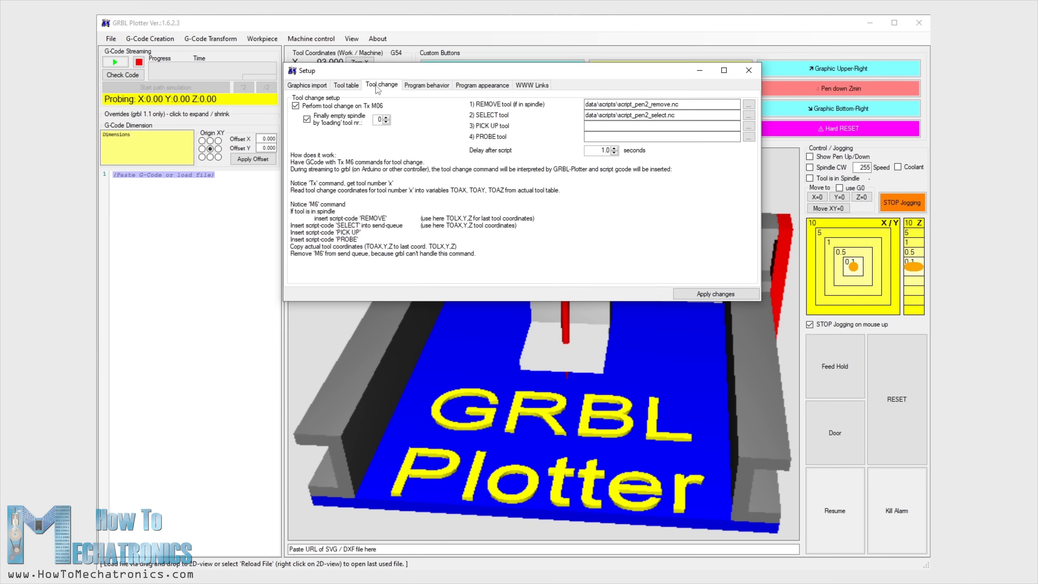
mouse_move(295, 106)
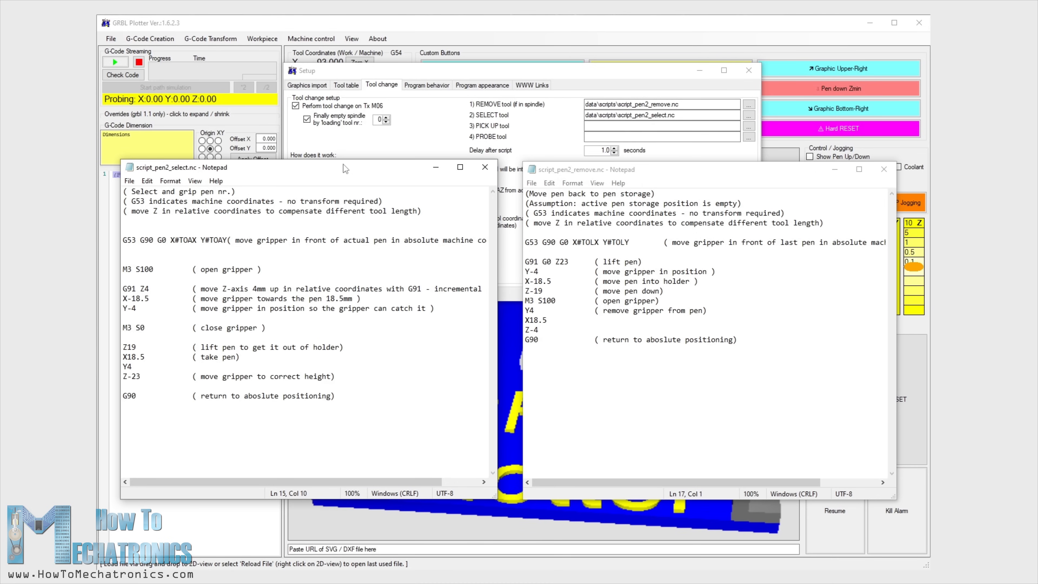
- Close the tool-change script window in Notepad
click(124, 260)
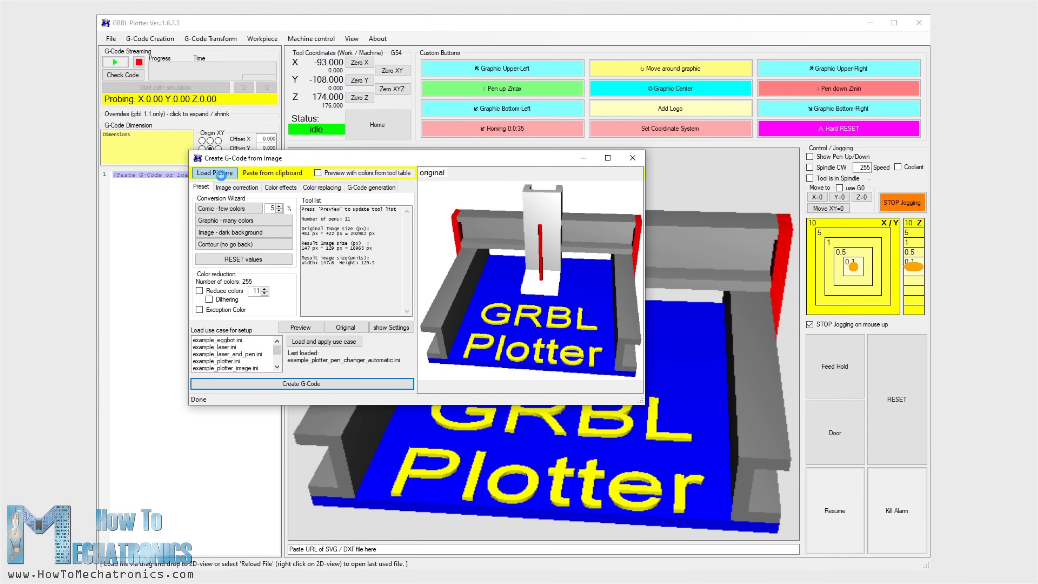
- Load space explorer.png and preview it with colours from the tool table
click(214, 173)
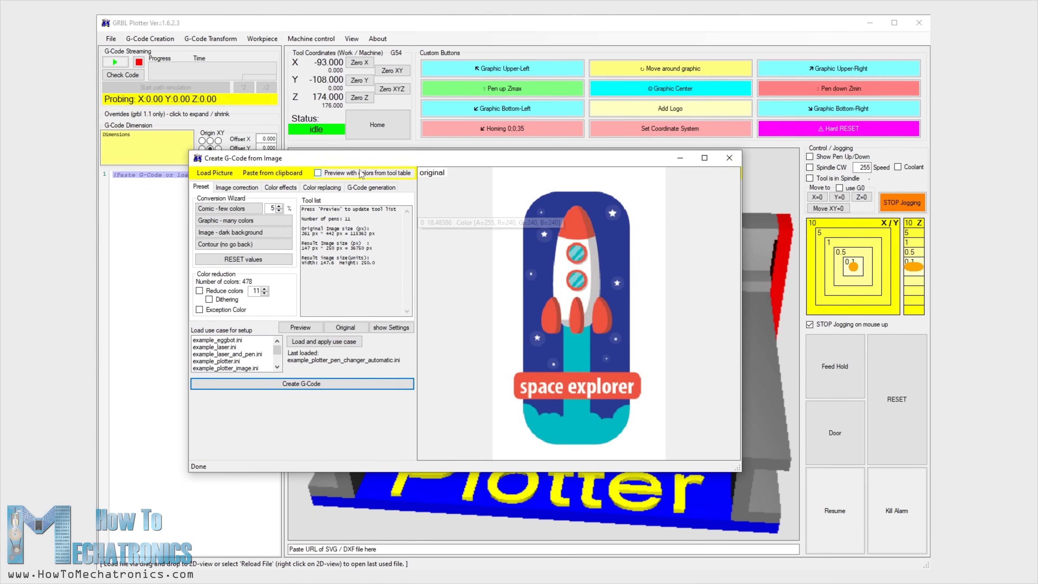
click(318, 173)
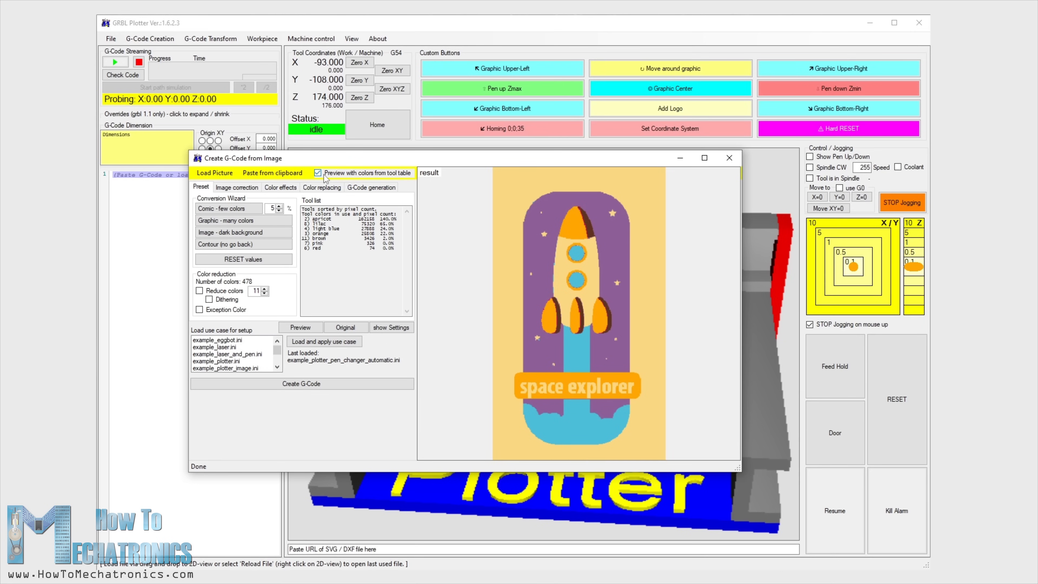
- Adjust the rocket image to brightness -10 and contrast 15, comparing original colours against the pen-colour preview
click(236, 187)
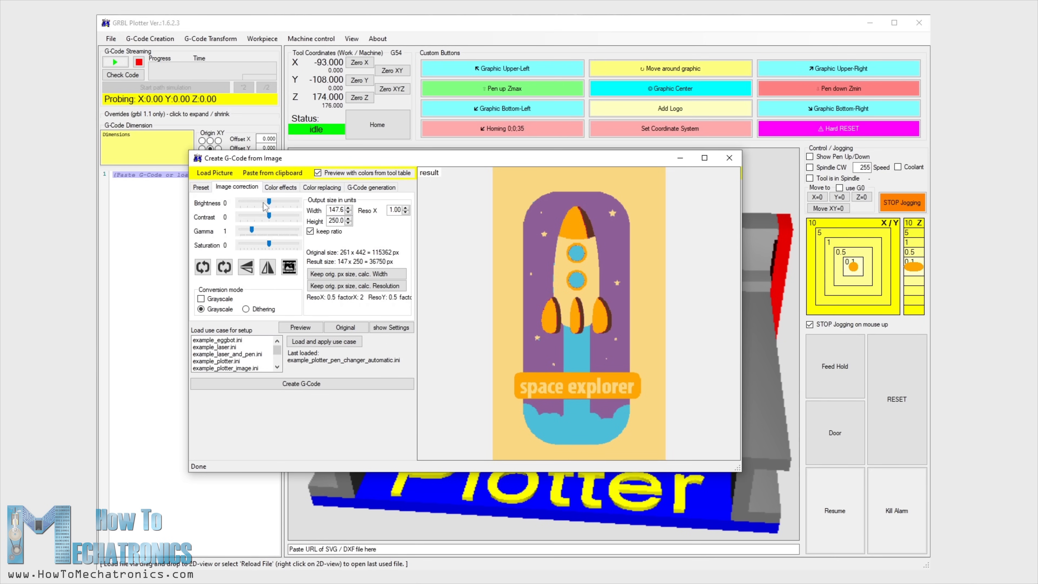
drag(268, 201, 260, 201)
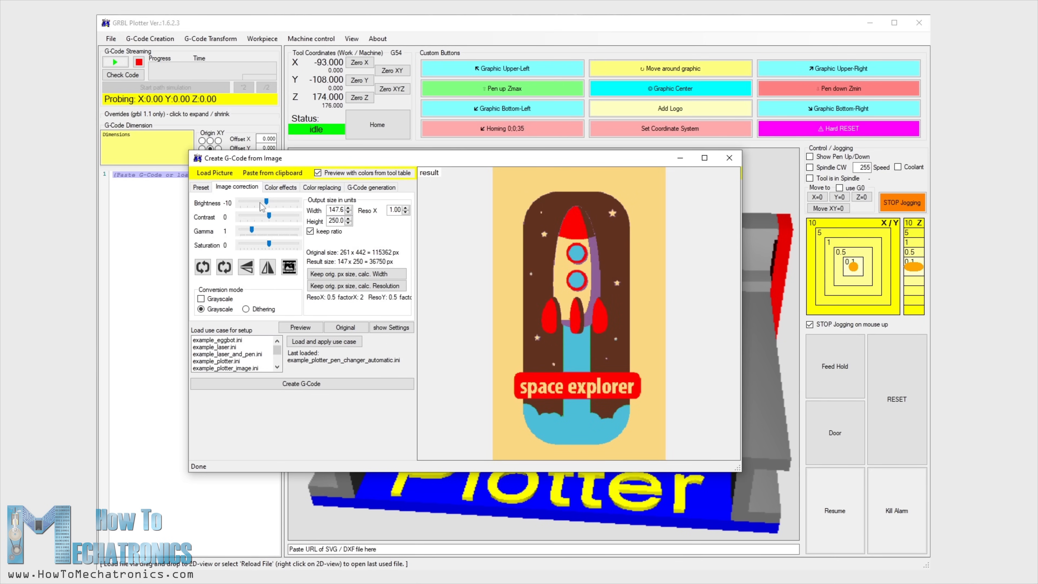
drag(254, 216, 267, 216)
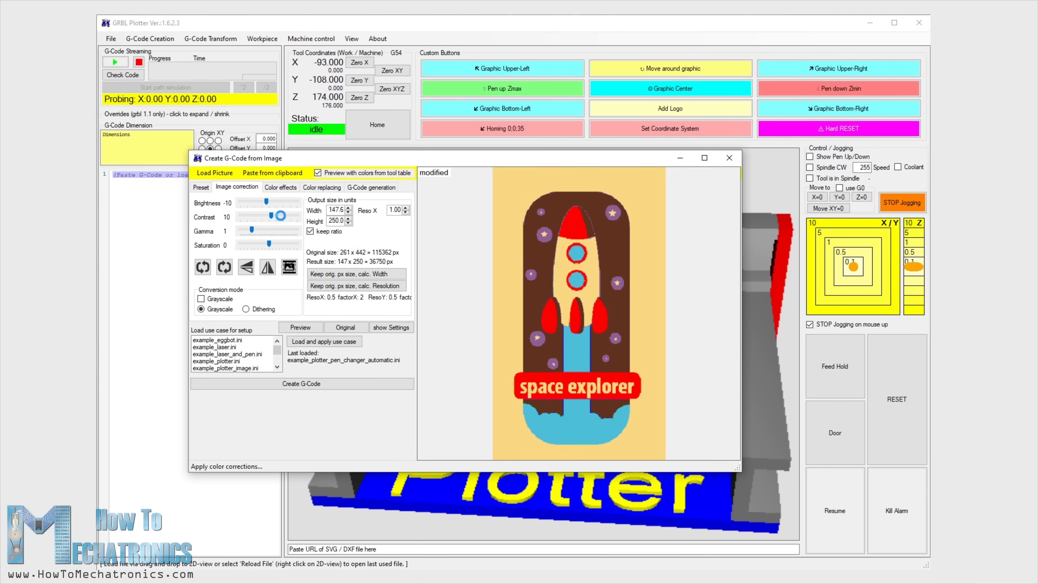
click(317, 173)
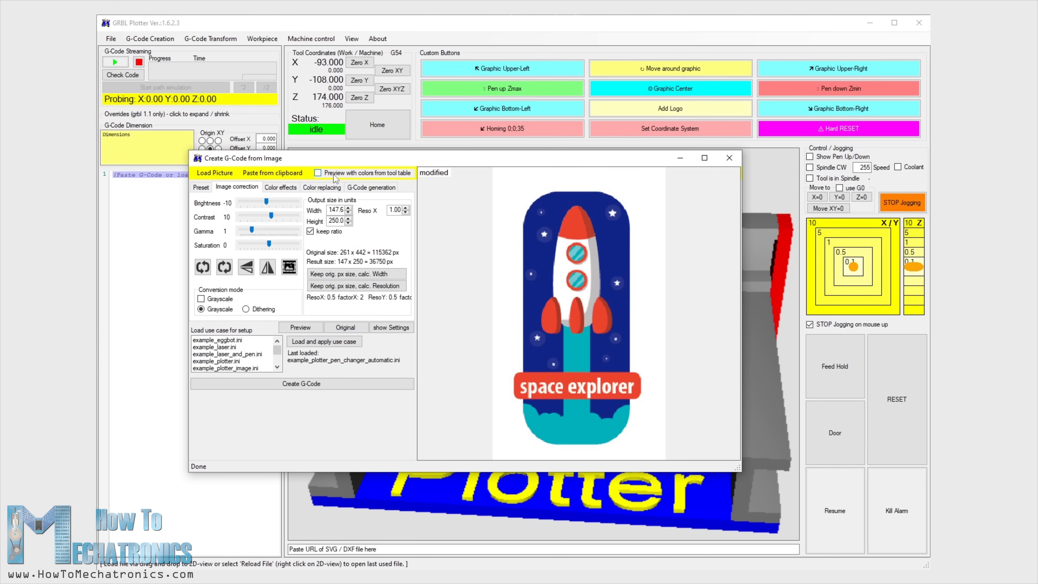
click(318, 173)
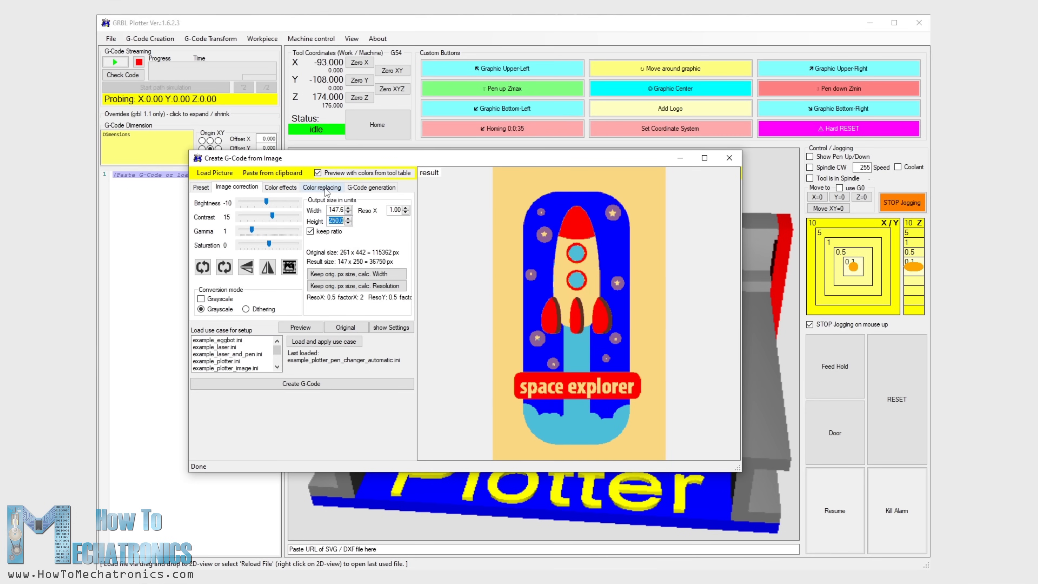
- Uncheck the 2) apricot pen in Color replacing so the rocket body turns white
click(322, 187)
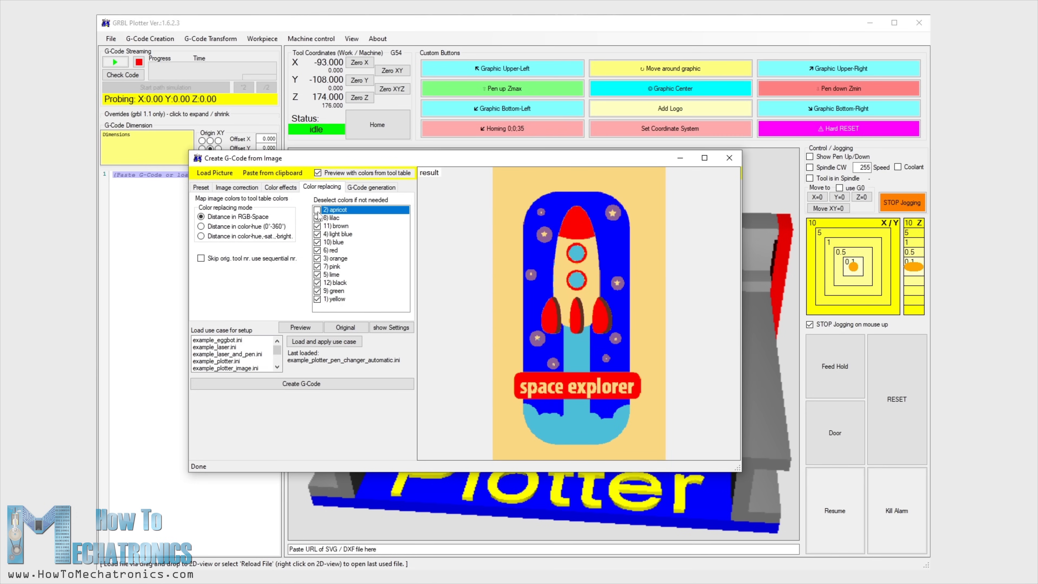
click(317, 210)
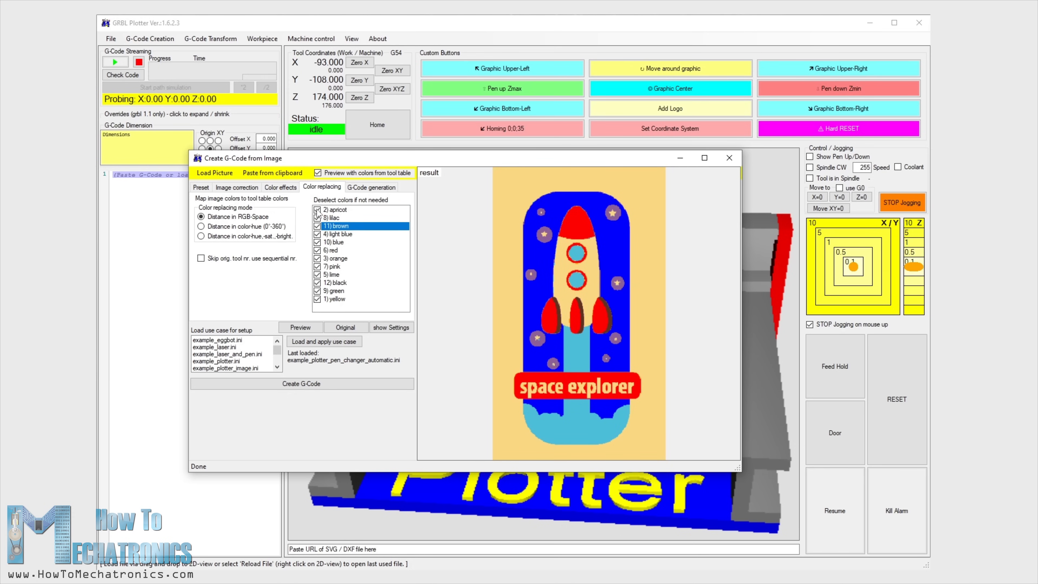
click(317, 210)
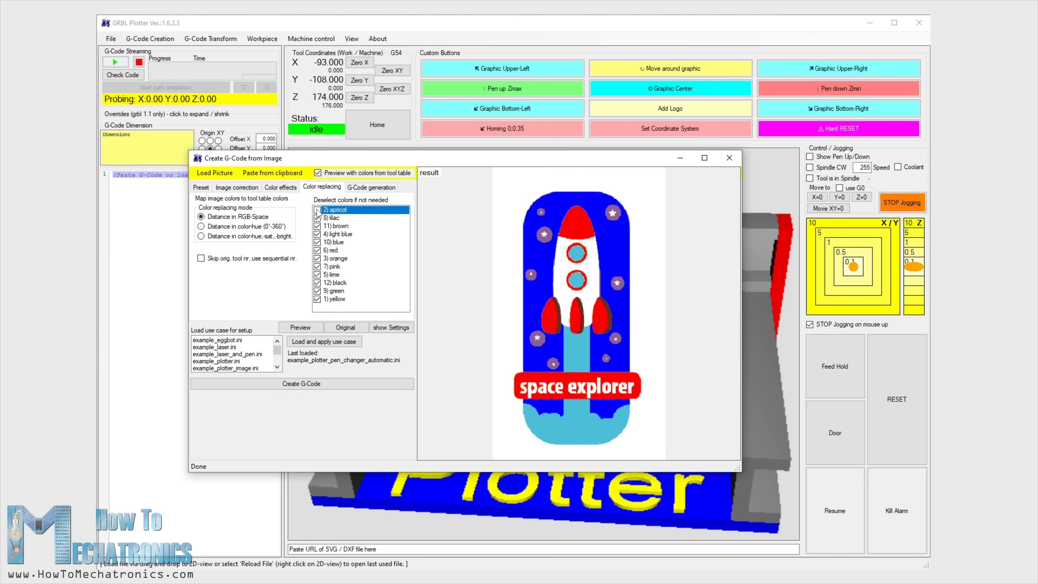
- Generate tool-change G-code from the colour-mapped rocket image
click(302, 384)
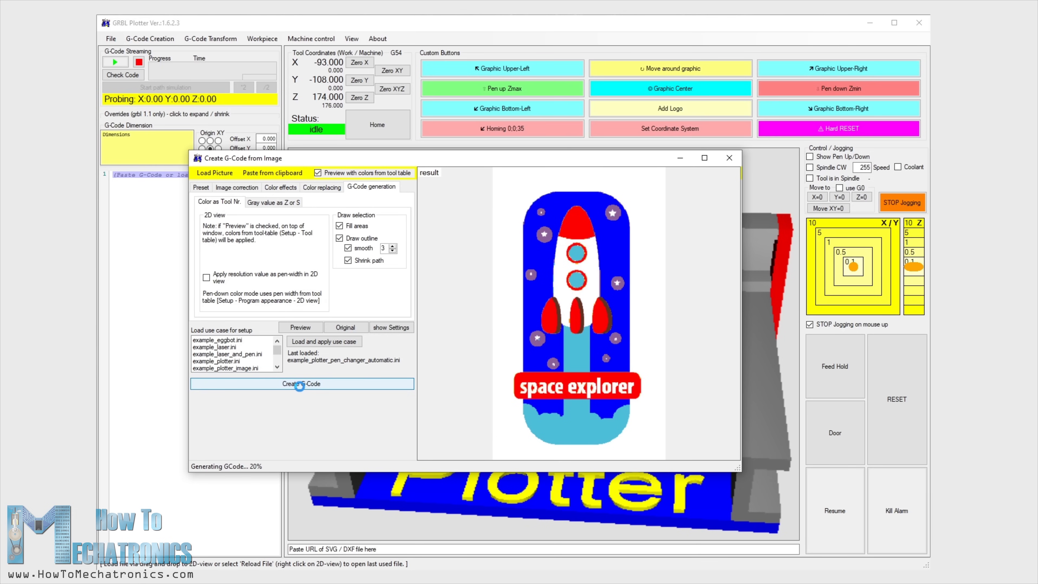
click(300, 383)
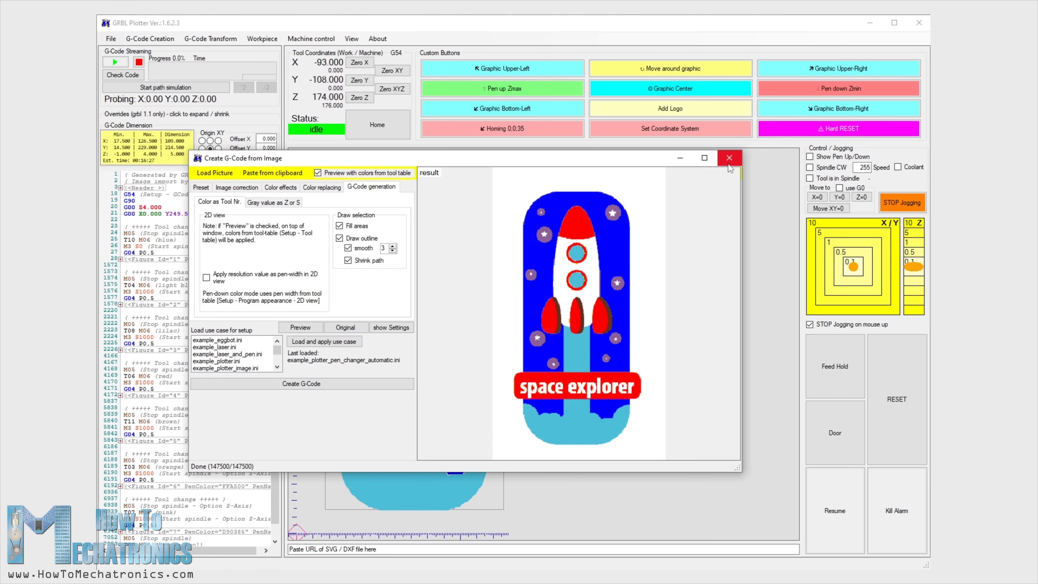
- Close the image converter, load Basic Shapes Inkscape.svg and highlight its black-pen group
click(729, 158)
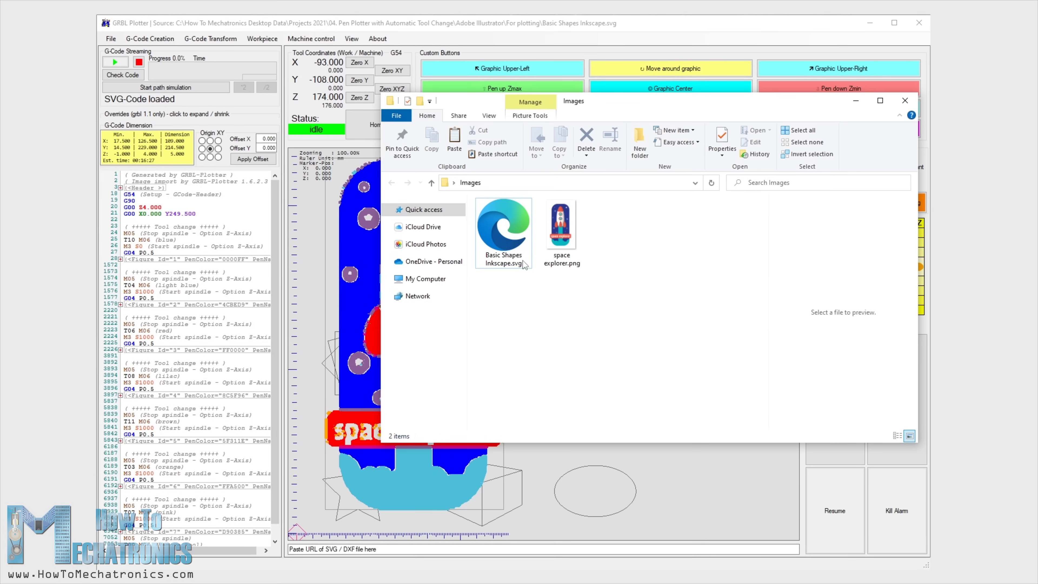
click(503, 233)
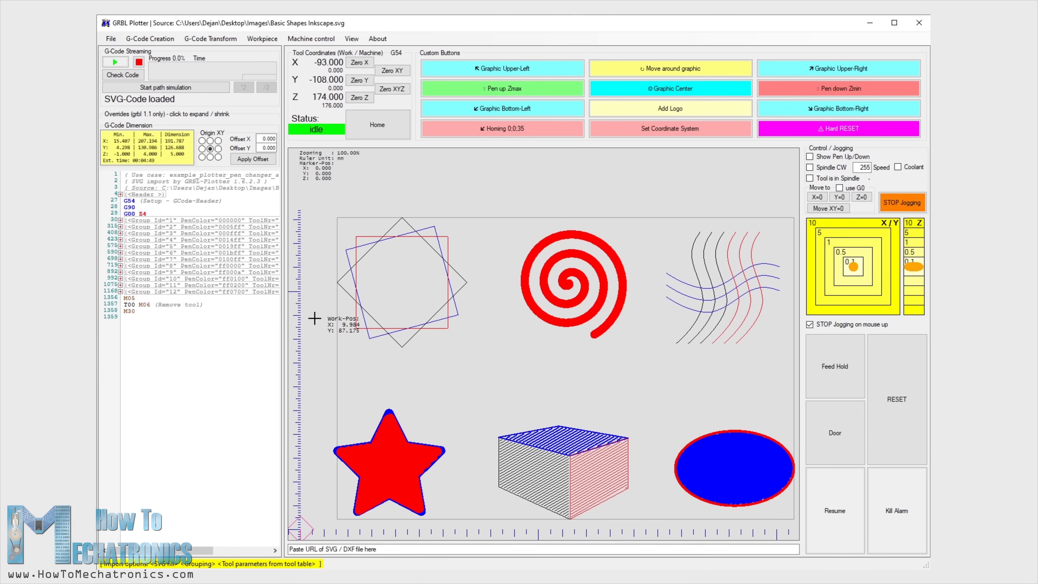
click(120, 220)
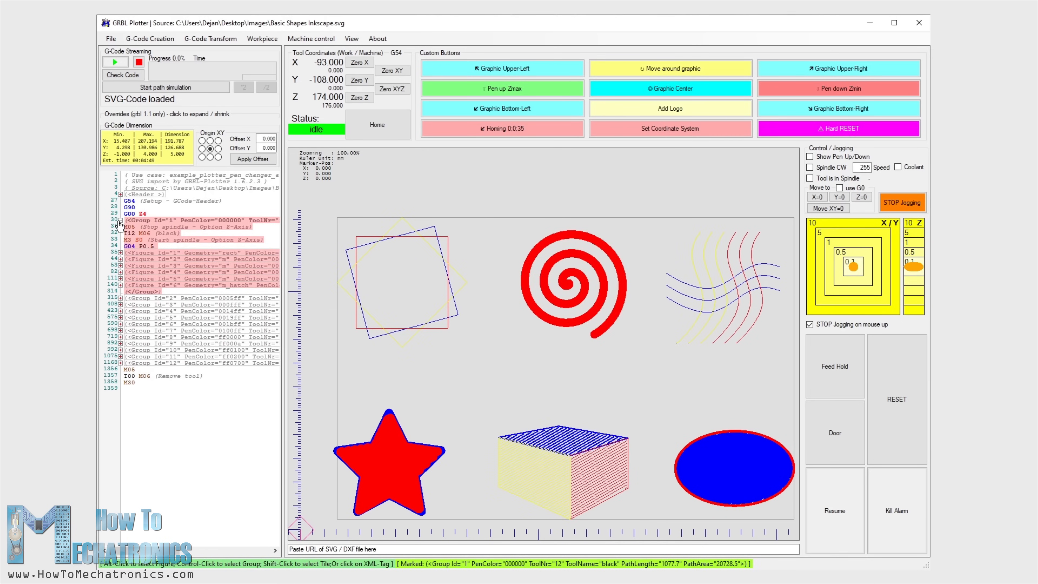